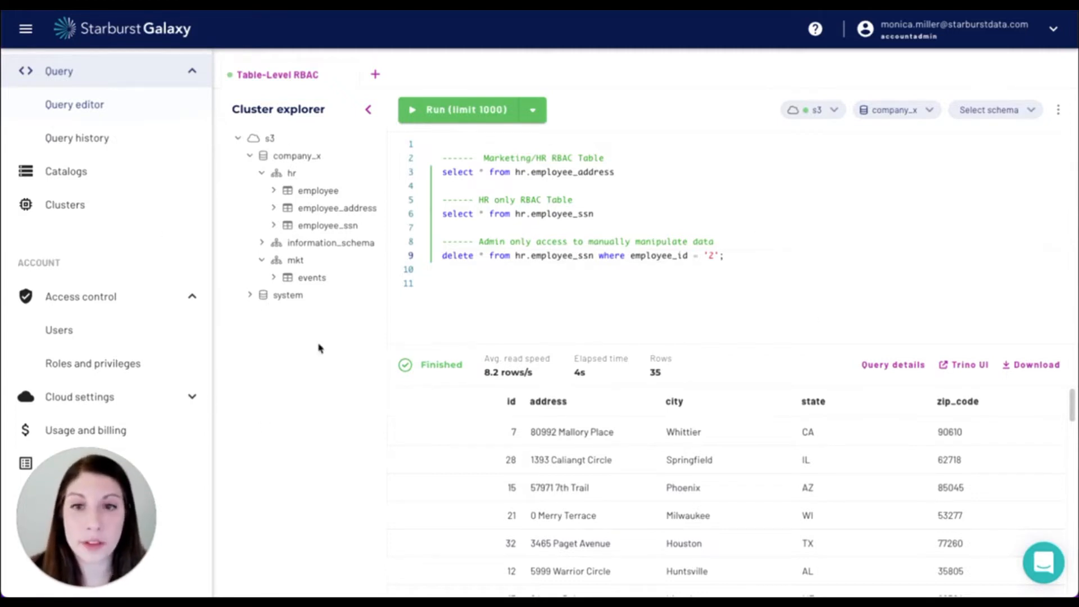
{"action": "mouse_move", "coordinate": [416, 339]}
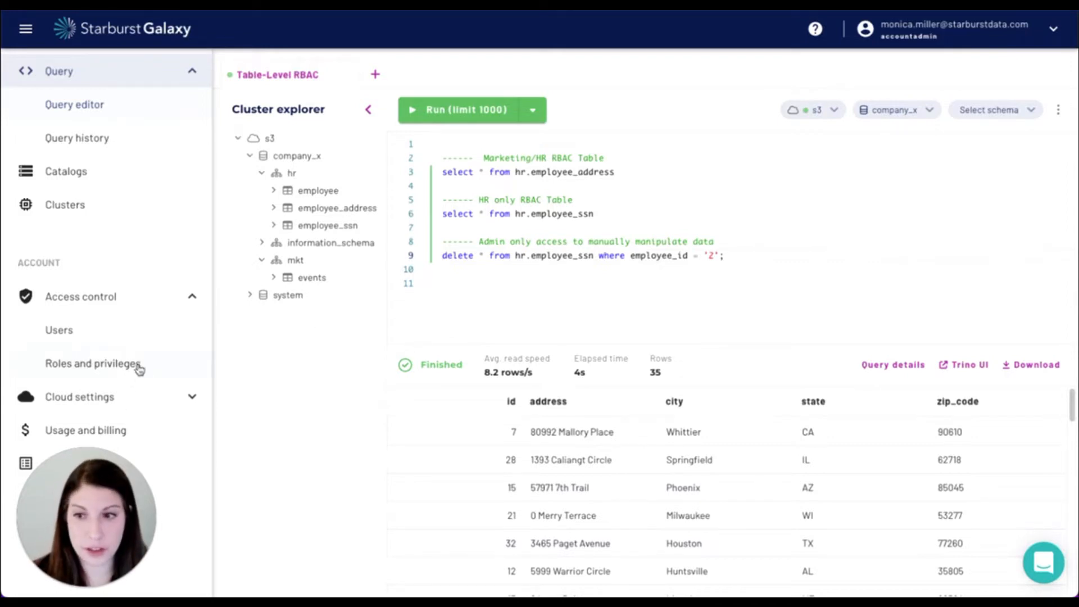
Show the Roles and privileges page listing the accountadmin and public roles.
{"action": "left_click", "coordinate": [93, 363]}
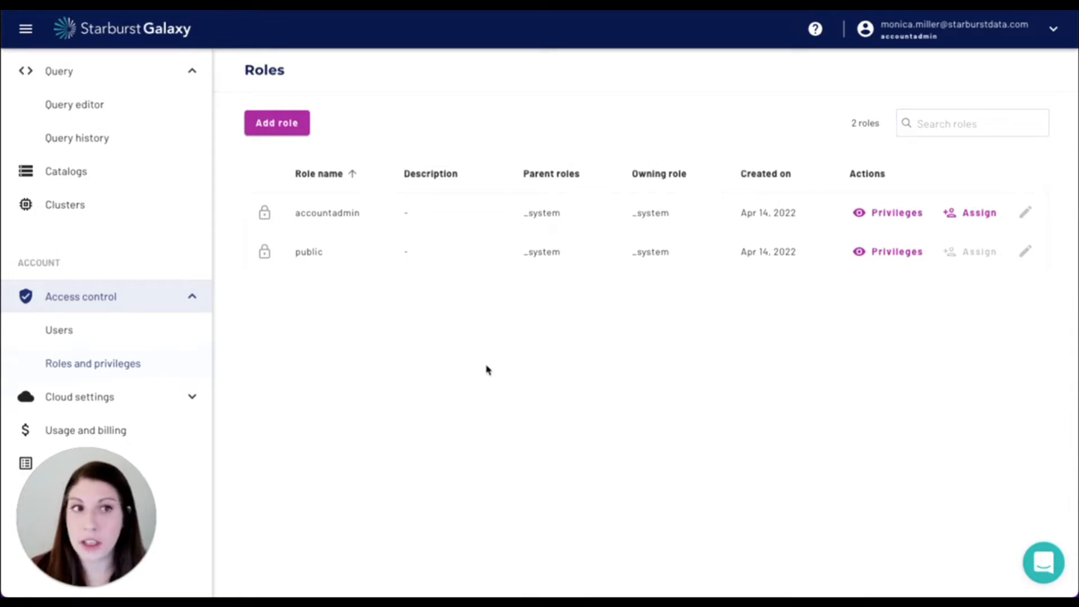
{"action": "mouse_move", "coordinate": [699, 167]}
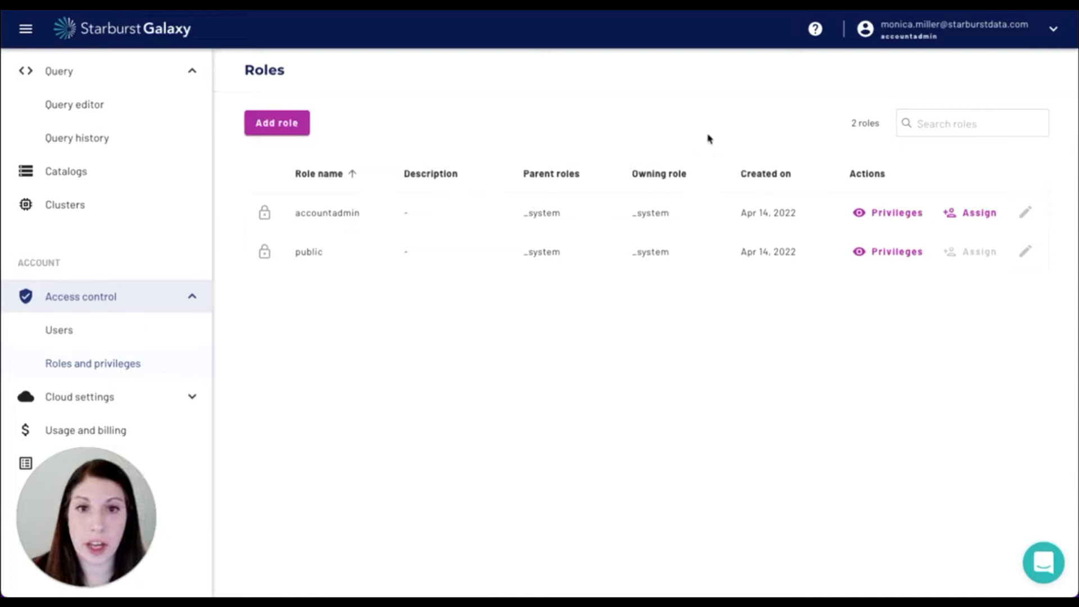
{"action": "mouse_move", "coordinate": [289, 144]}
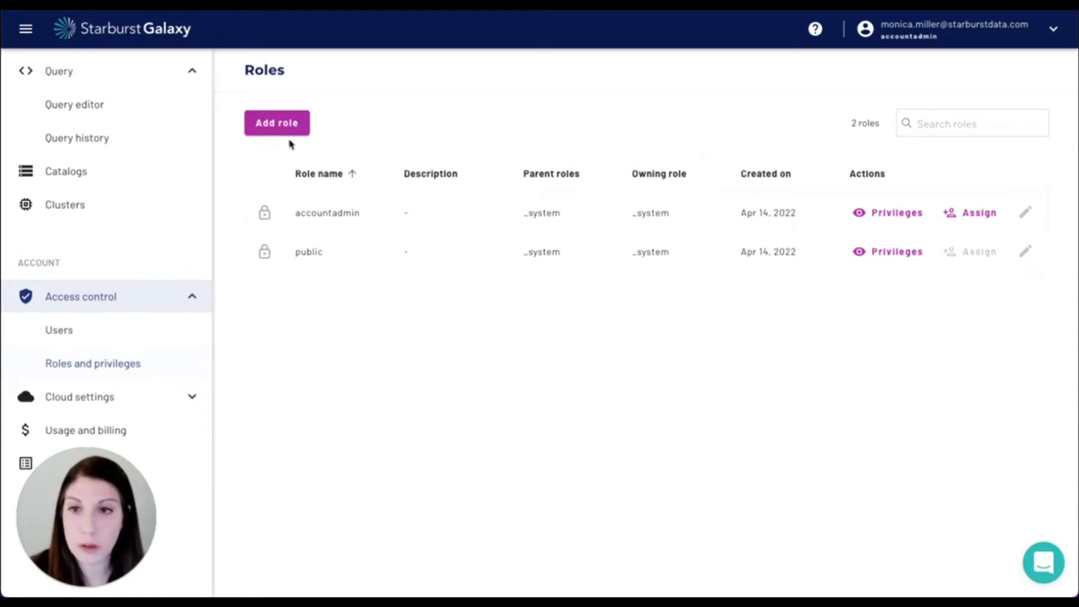
Create the role hr with description 'role for hr'.
{"action": "type", "text": "hr"}
{"action": "type", "text": "roel"}
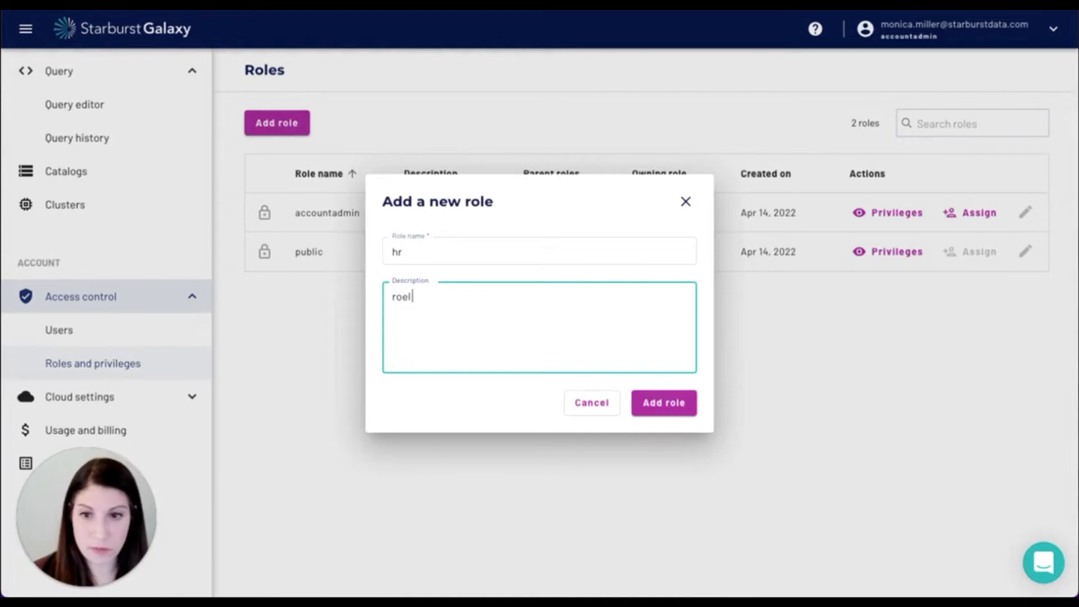
{"action": "type", "text": "role for hr"}
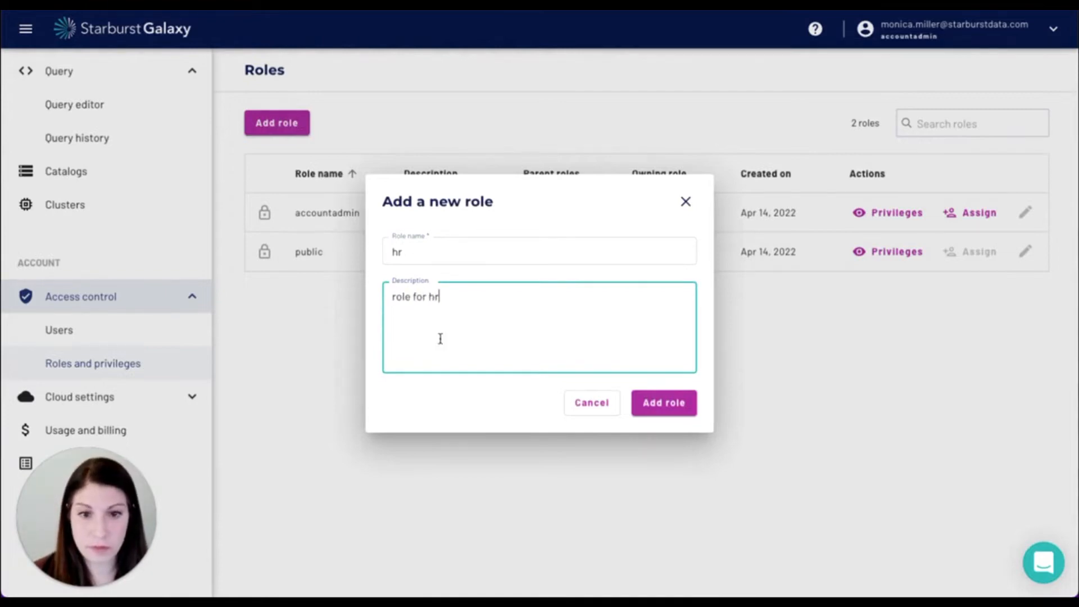
{"action": "left_click", "coordinate": [663, 402]}
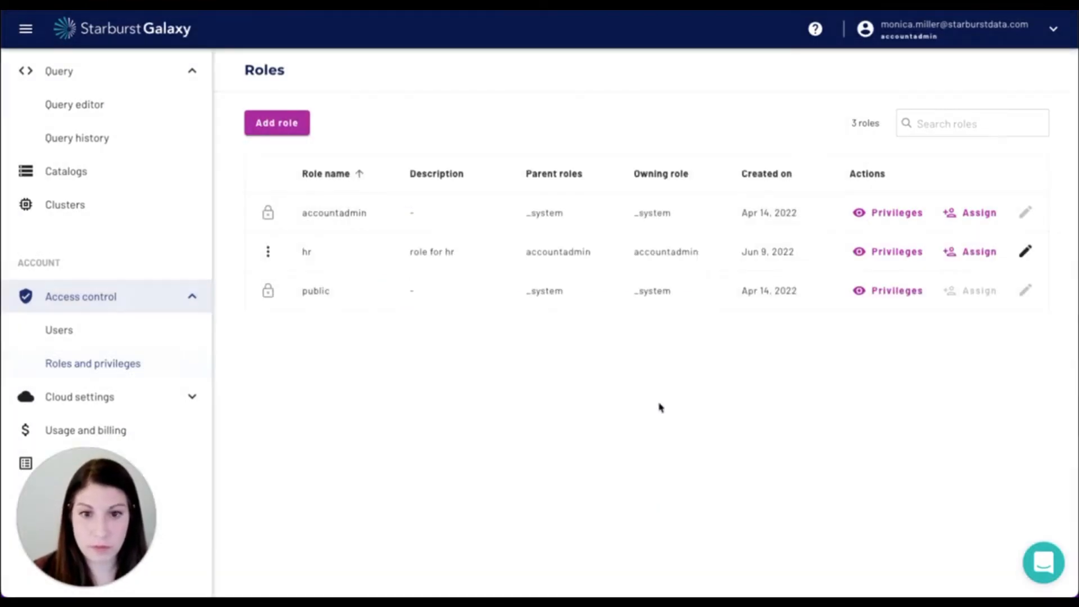
Create the role marketing with description 'role for marketing'.
{"action": "left_click", "coordinate": [276, 123]}
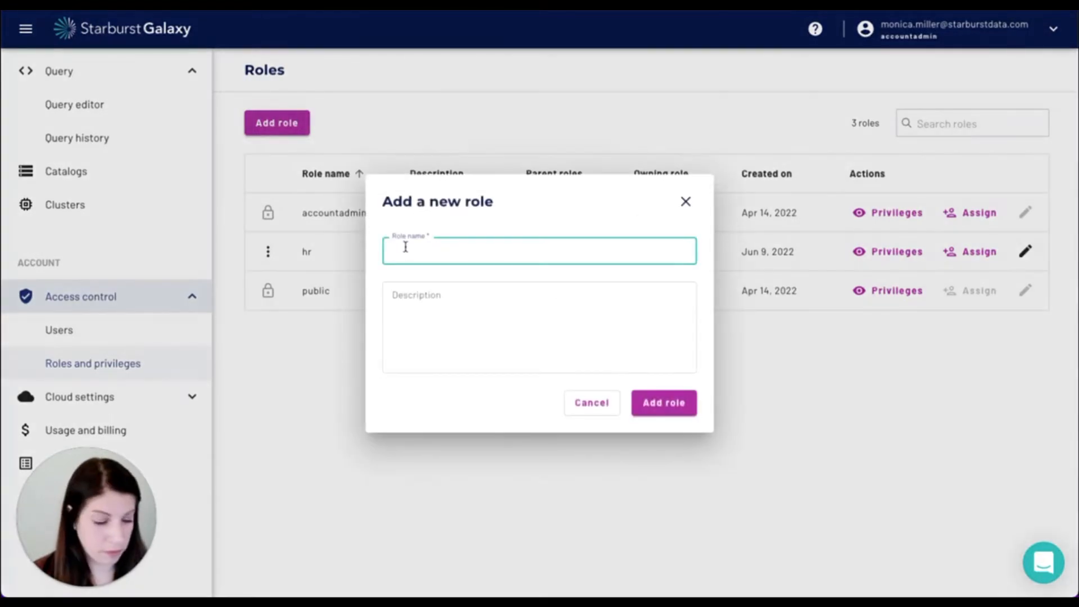
{"action": "type", "text": "marketing"}
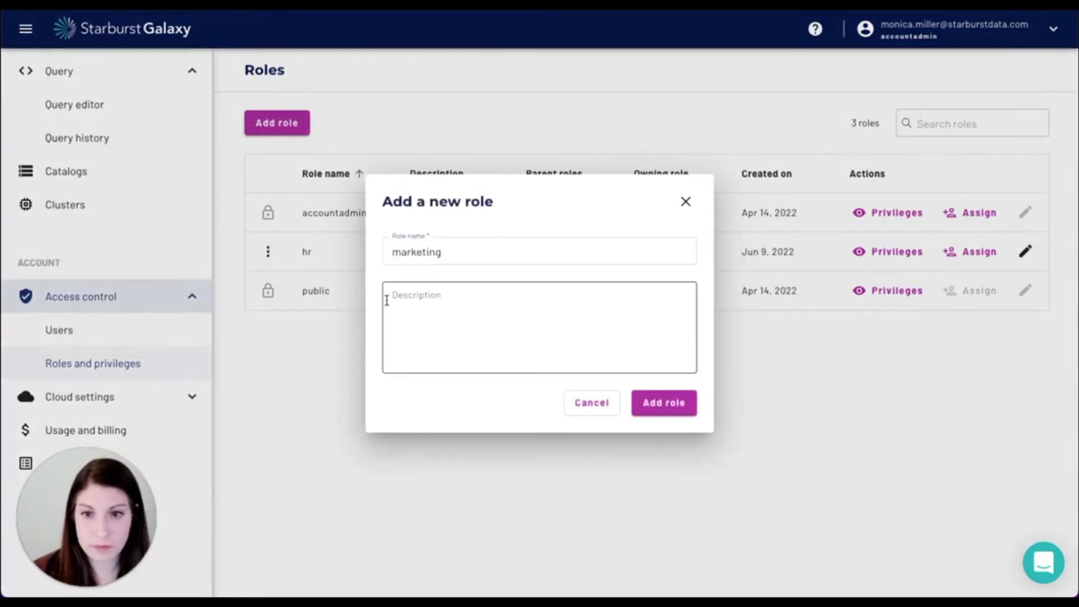
{"action": "type", "text": "role for market"}
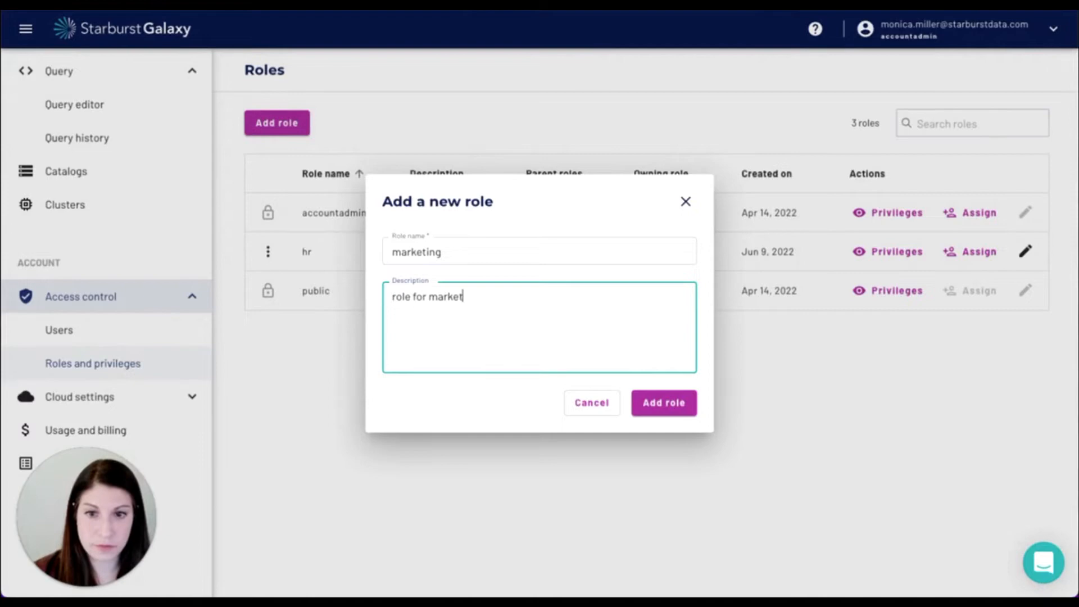
{"action": "left_click", "coordinate": [662, 403]}
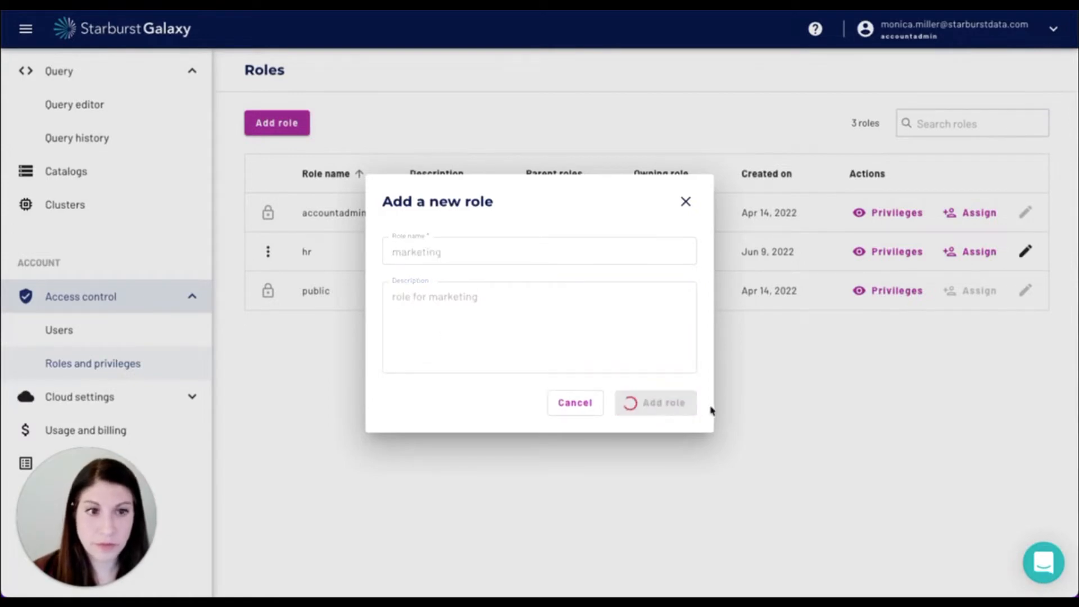
{"action": "left_click", "coordinate": [654, 402]}
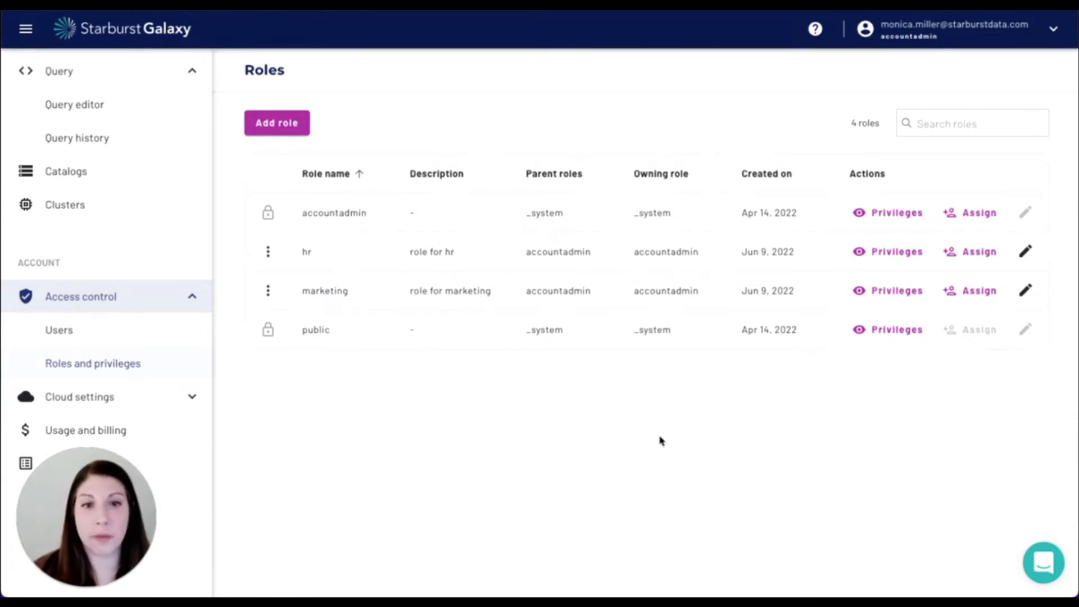
{"action": "mouse_move", "coordinate": [887, 269]}
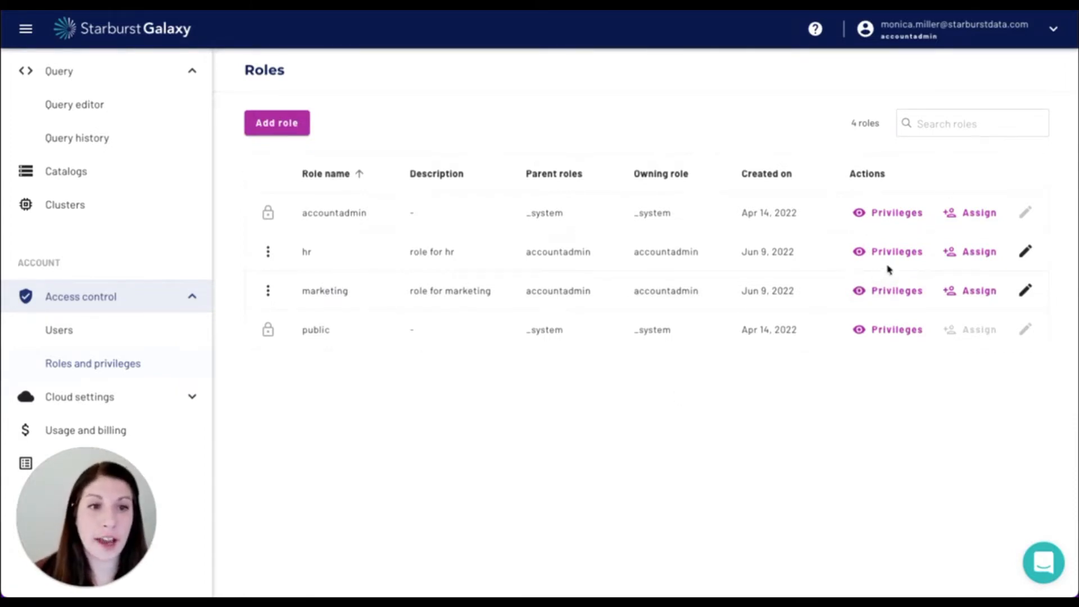
Grant the hr role the Use cluster privilege on cluster s3.
{"action": "left_click", "coordinate": [895, 251]}
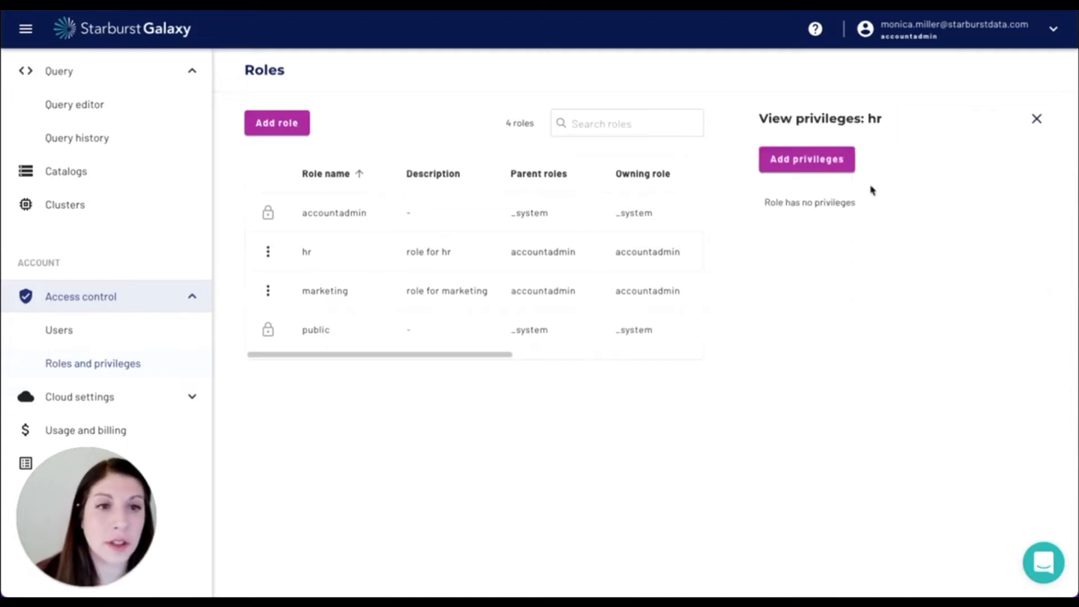
{"action": "left_click", "coordinate": [804, 158]}
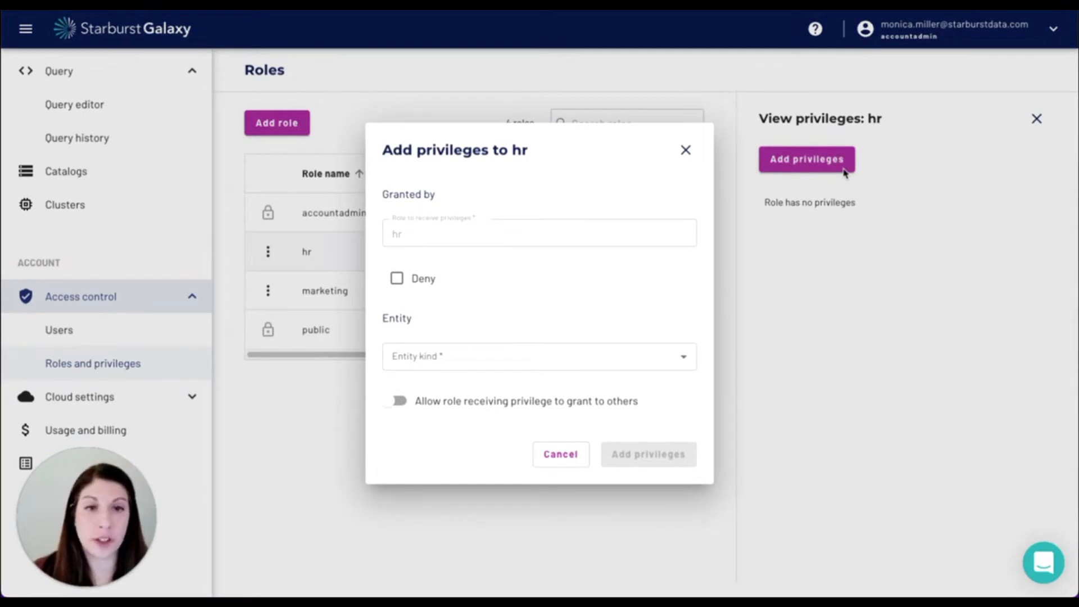
{"action": "mouse_move", "coordinate": [862, 139]}
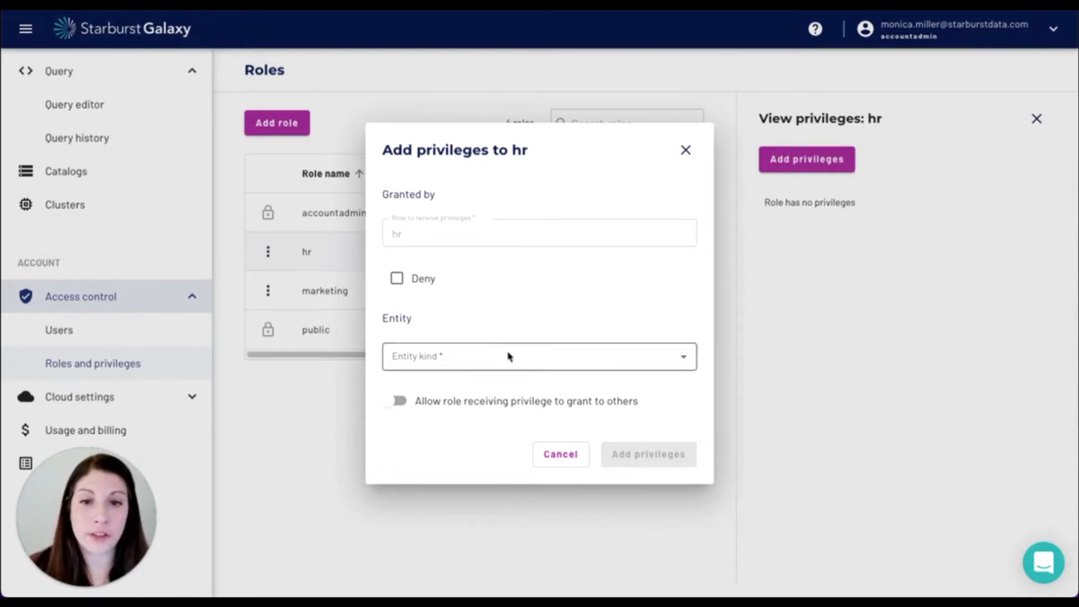
{"action": "left_click", "coordinate": [538, 356]}
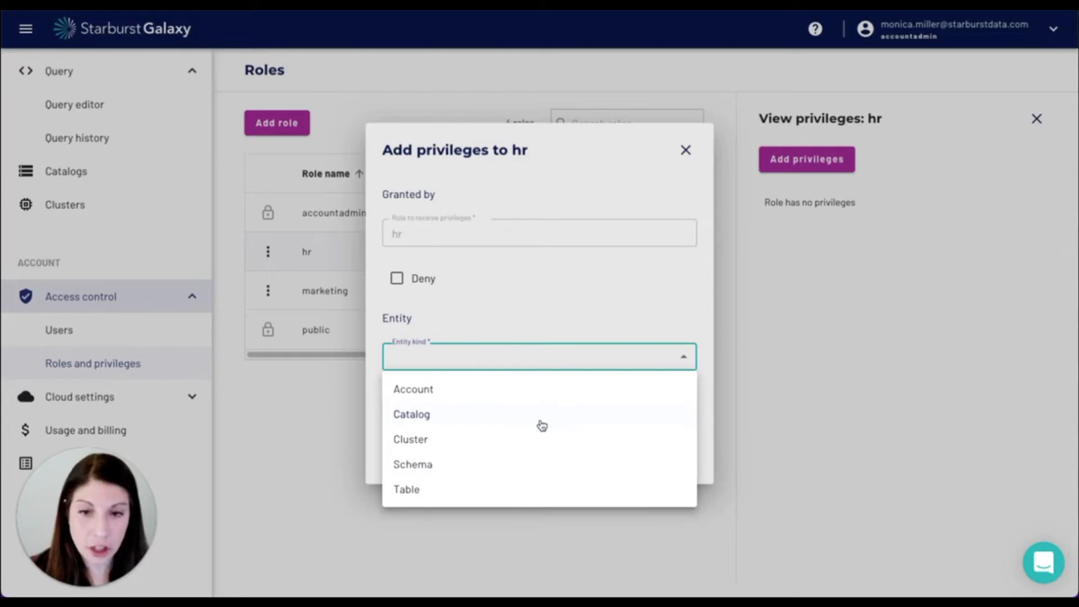
{"action": "mouse_move", "coordinate": [540, 441]}
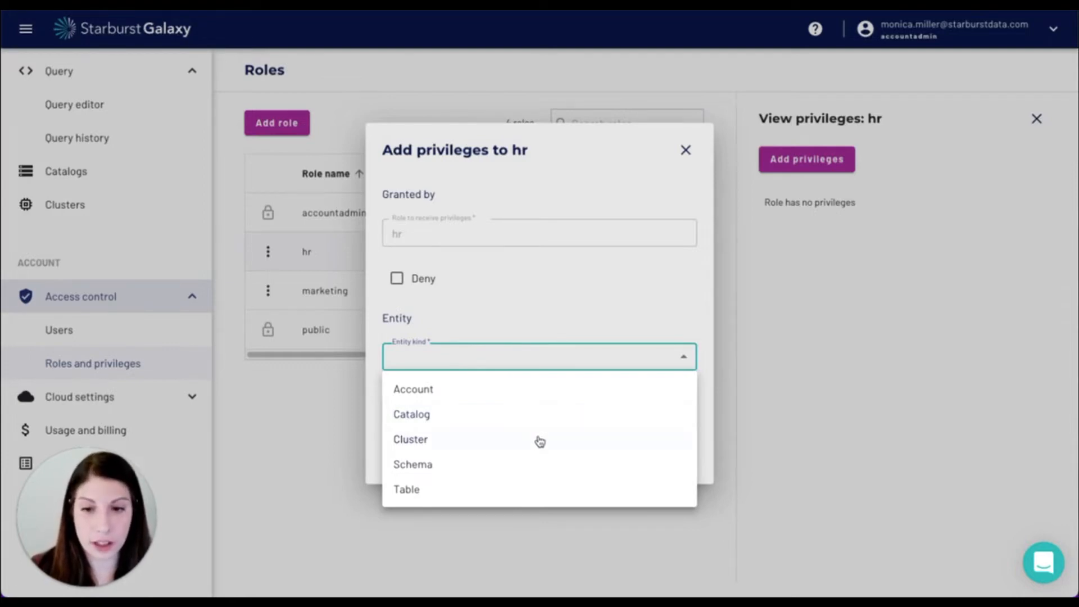
{"action": "left_click", "coordinate": [410, 439]}
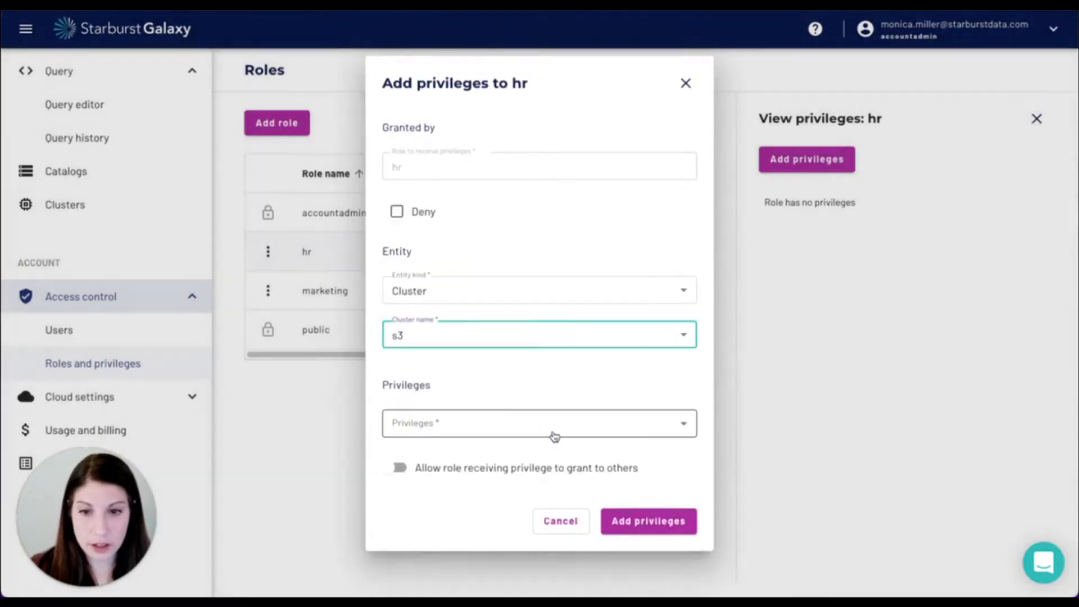
{"action": "left_click", "coordinate": [538, 422]}
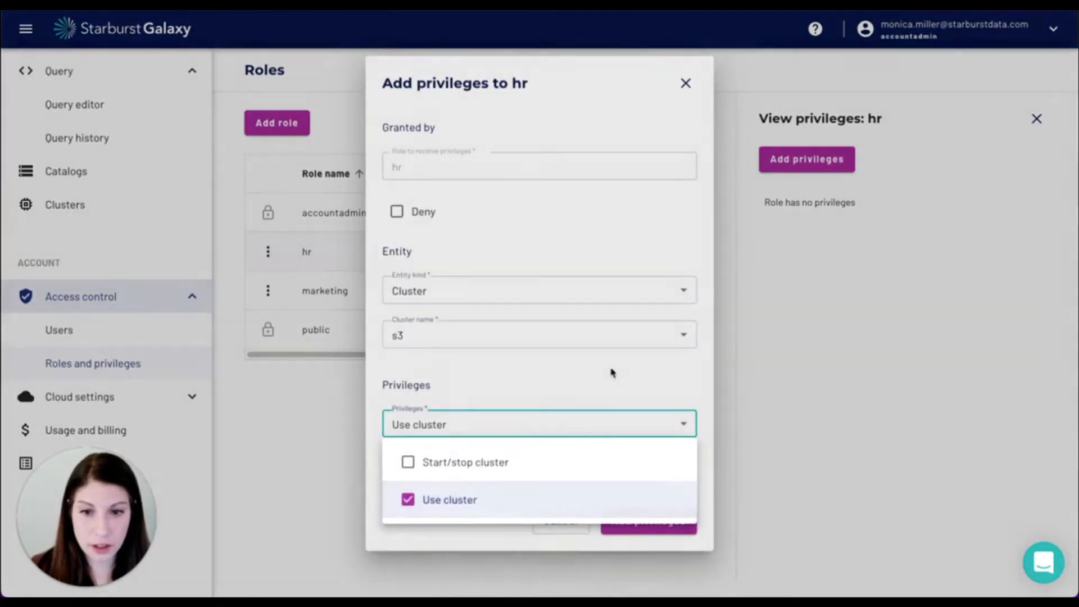
{"action": "left_click", "coordinate": [648, 521]}
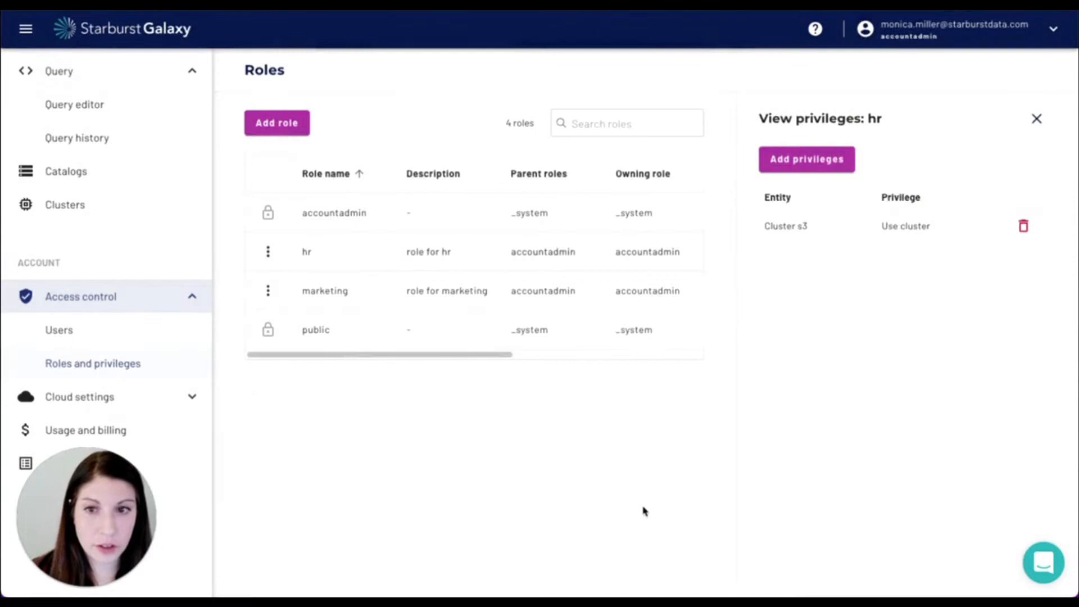
Grant hr Select from table on all tables (*) in the company_x hr schema.
{"action": "left_click", "coordinate": [806, 158]}
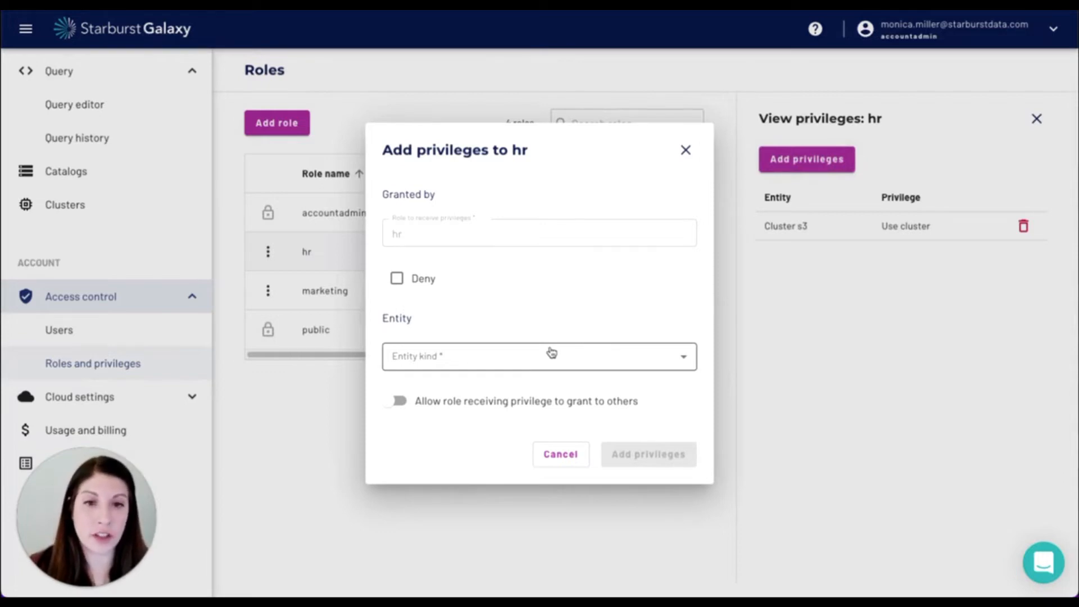
{"action": "left_click", "coordinate": [539, 356]}
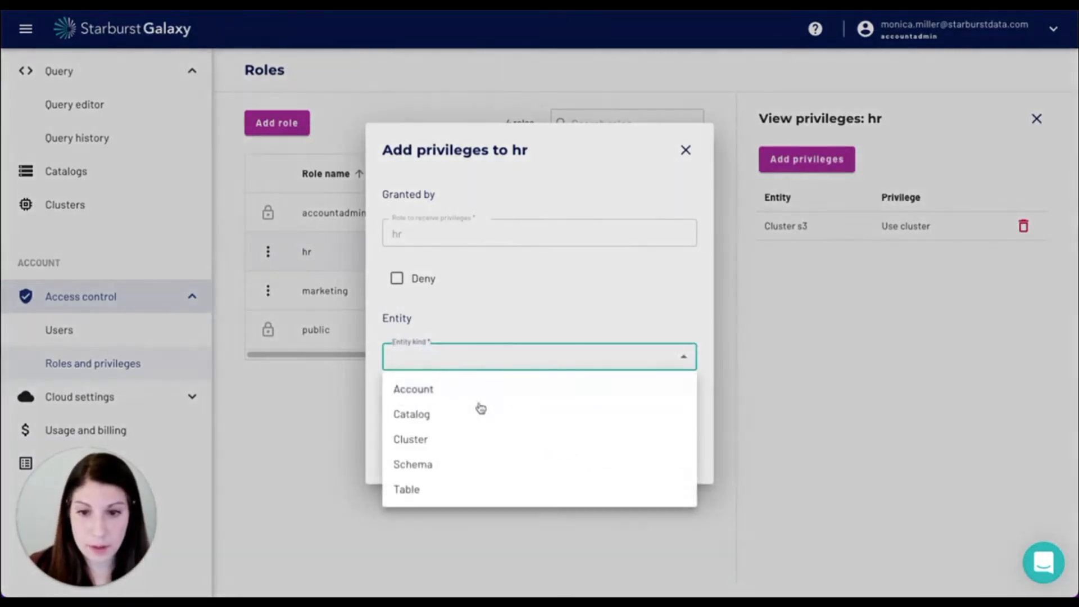
{"action": "left_click", "coordinate": [411, 413]}
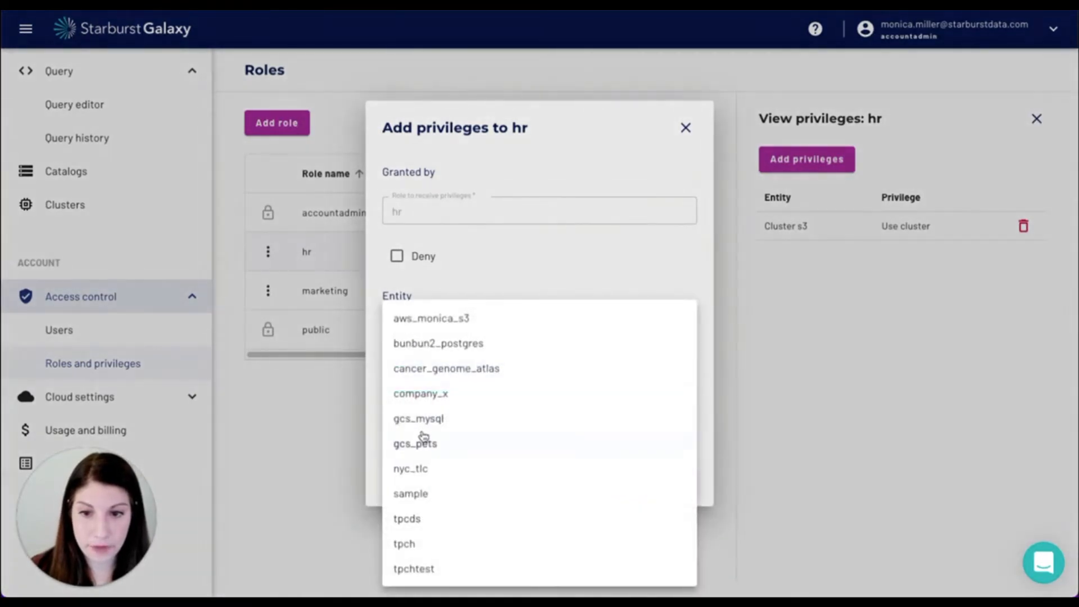
{"action": "left_click", "coordinate": [419, 394]}
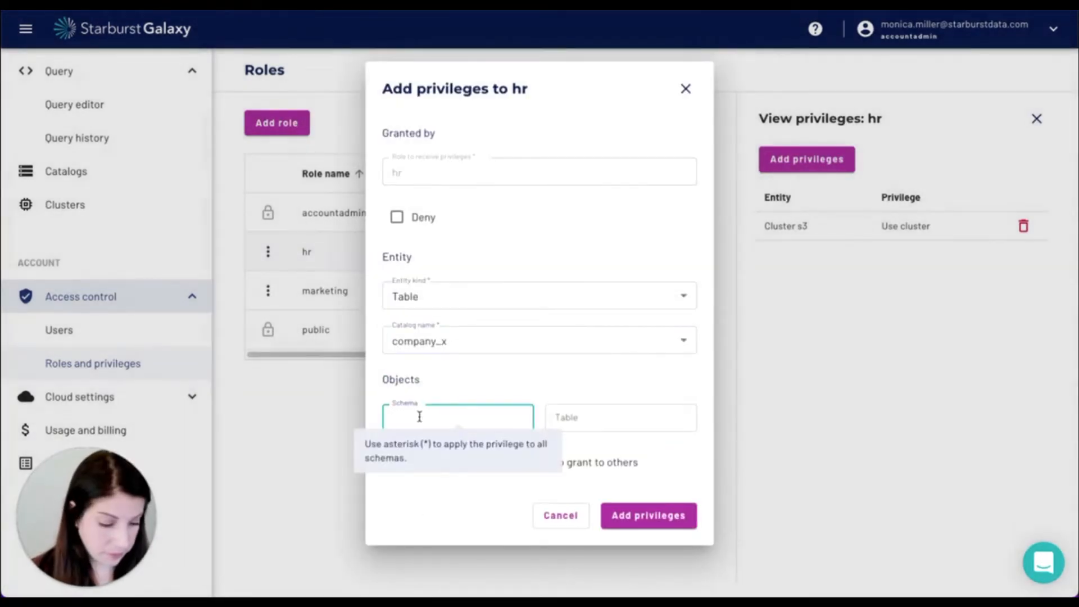
{"action": "type", "text": "hr"}
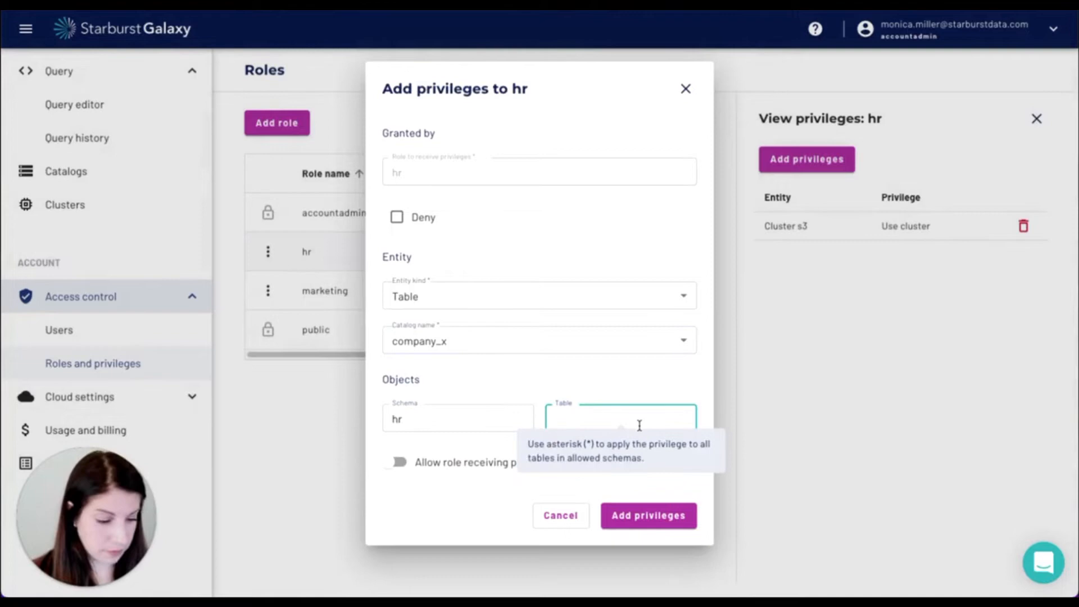
{"action": "type", "text": "*"}
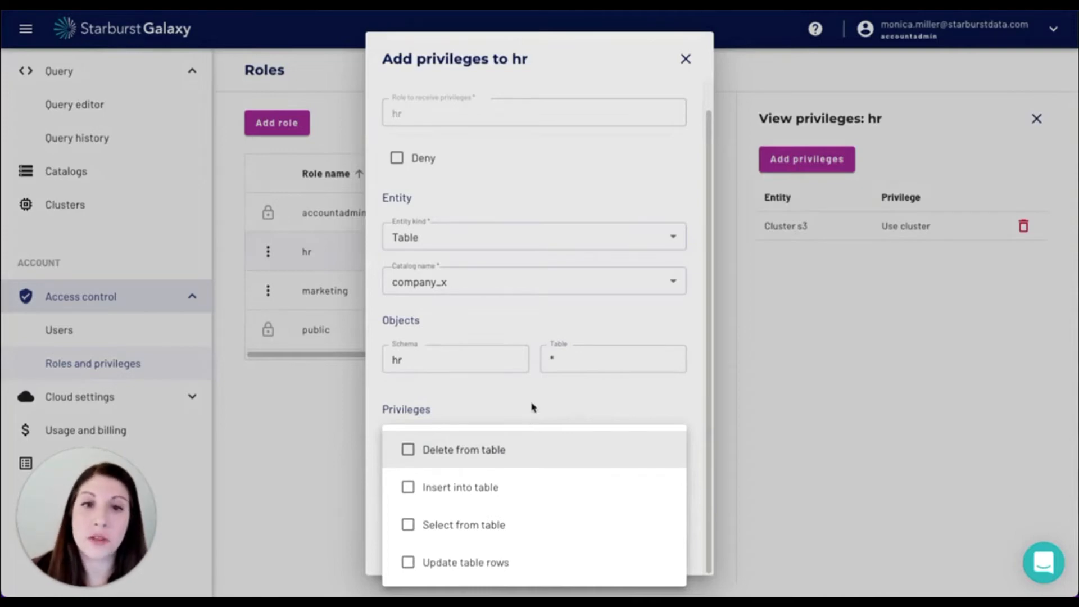
{"action": "mouse_move", "coordinate": [536, 525]}
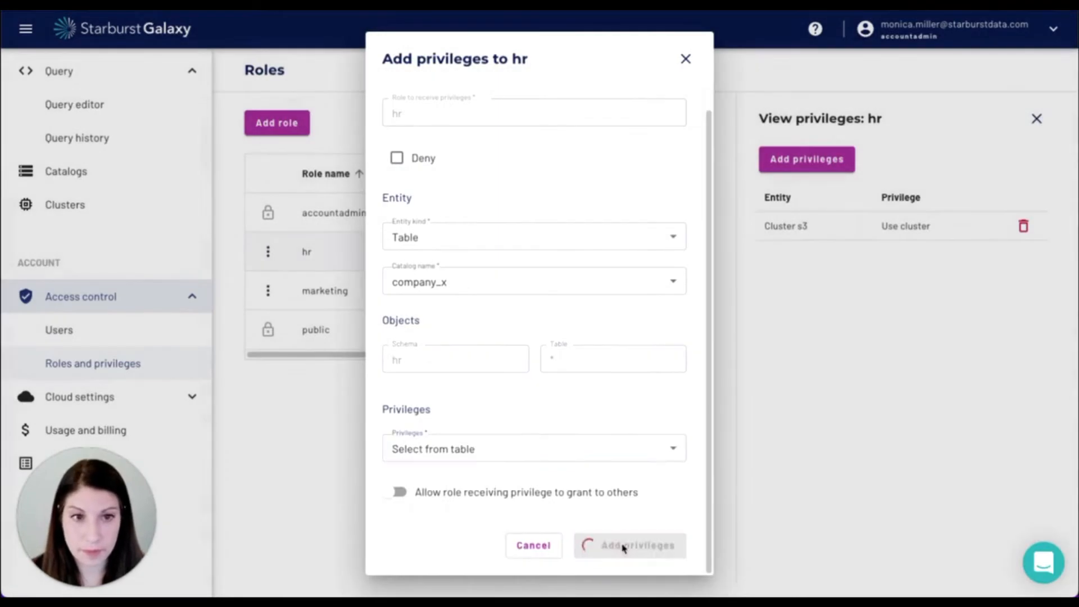
{"action": "left_click", "coordinate": [627, 545]}
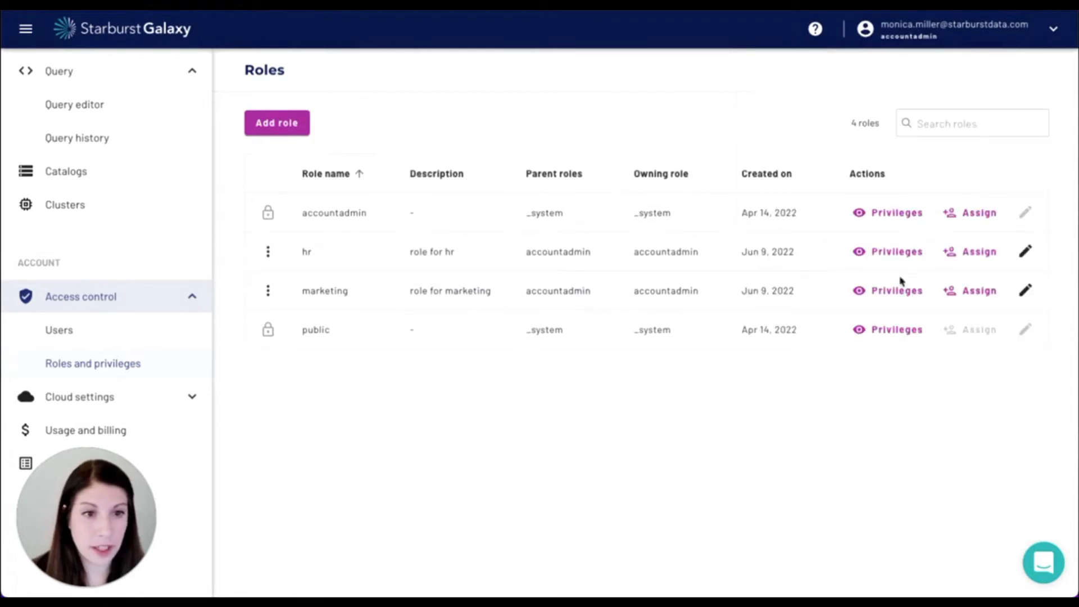
Grant the marketing role the Use cluster privilege on cluster s3.
{"action": "left_click", "coordinate": [805, 159]}
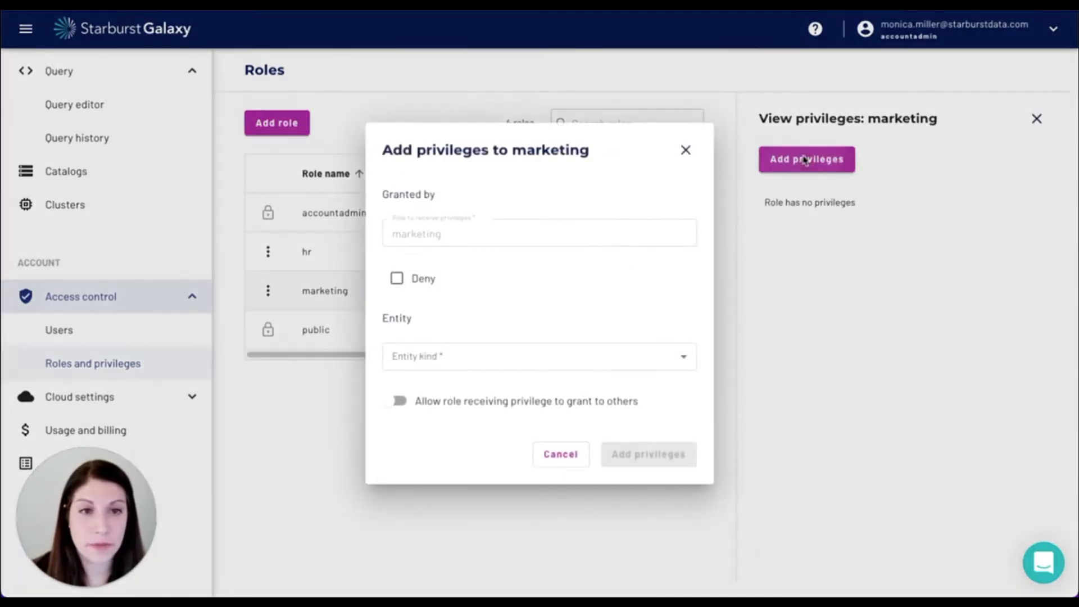
{"action": "left_click", "coordinate": [539, 356]}
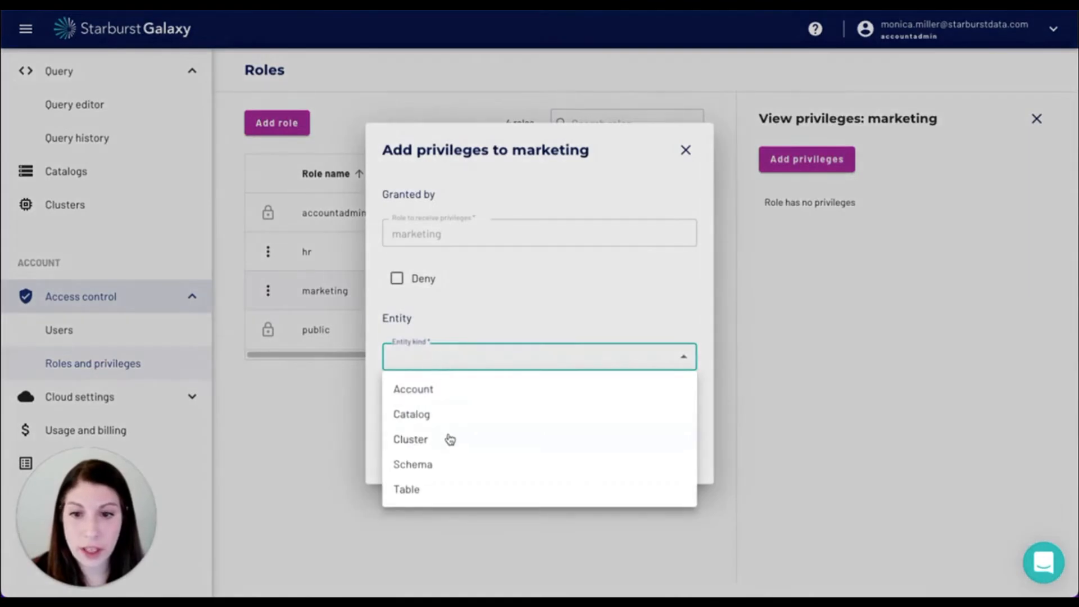
{"action": "left_click", "coordinate": [410, 439]}
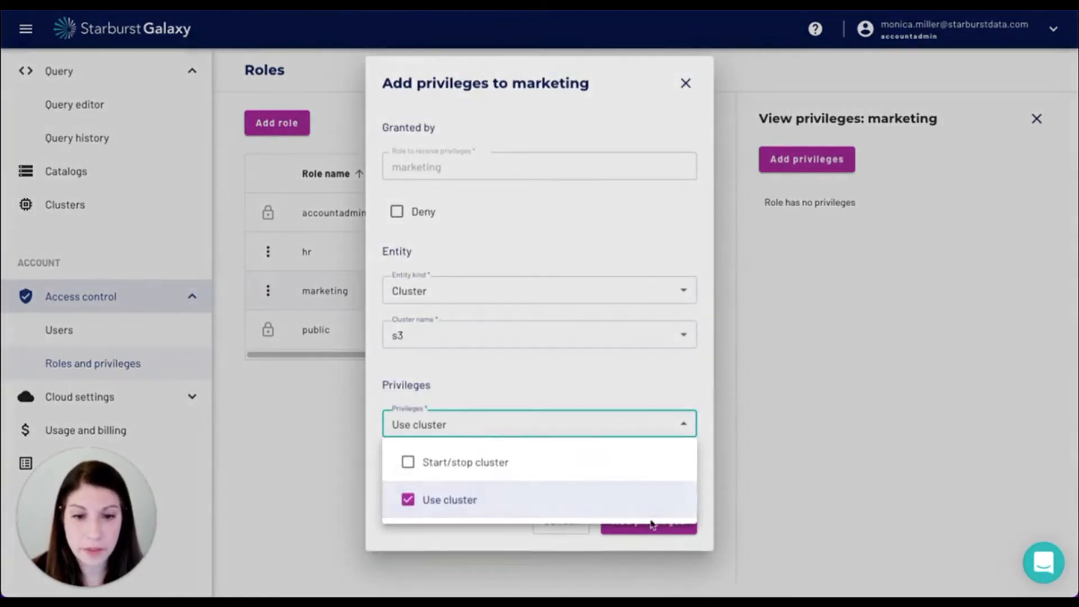
{"action": "left_click", "coordinate": [538, 423]}
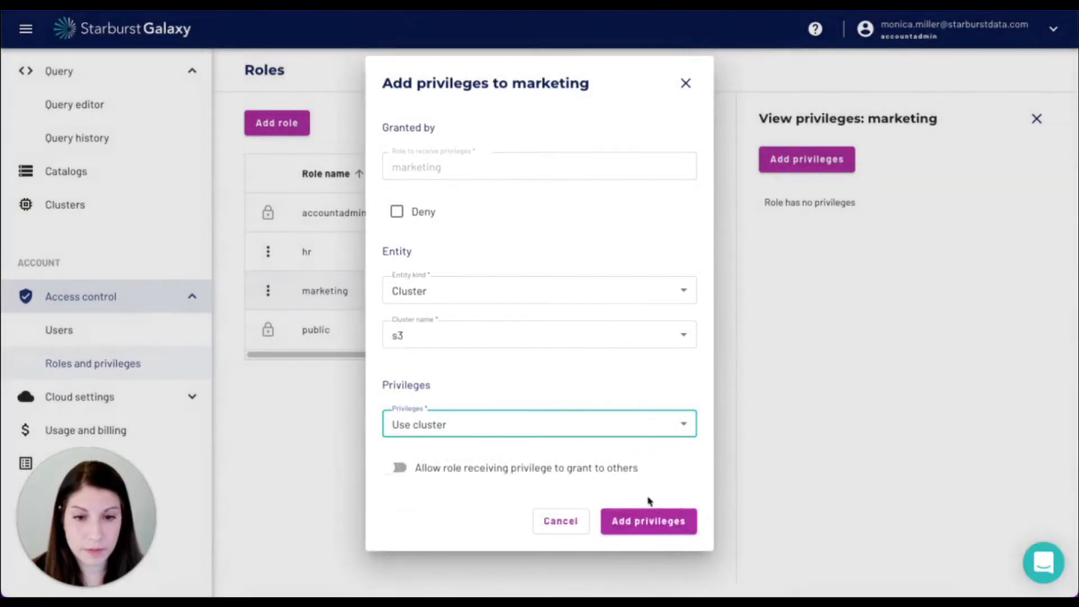
{"action": "left_click", "coordinate": [648, 521]}
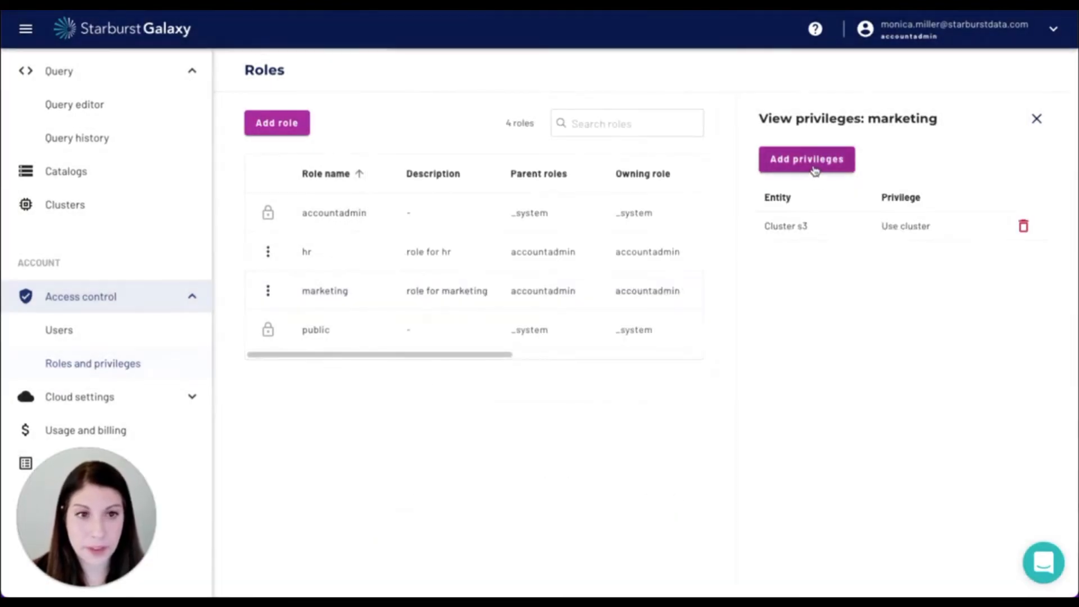
Grant marketing Select from table on all tables (*) in the company_x mkt schema.
{"action": "left_click", "coordinate": [806, 158]}
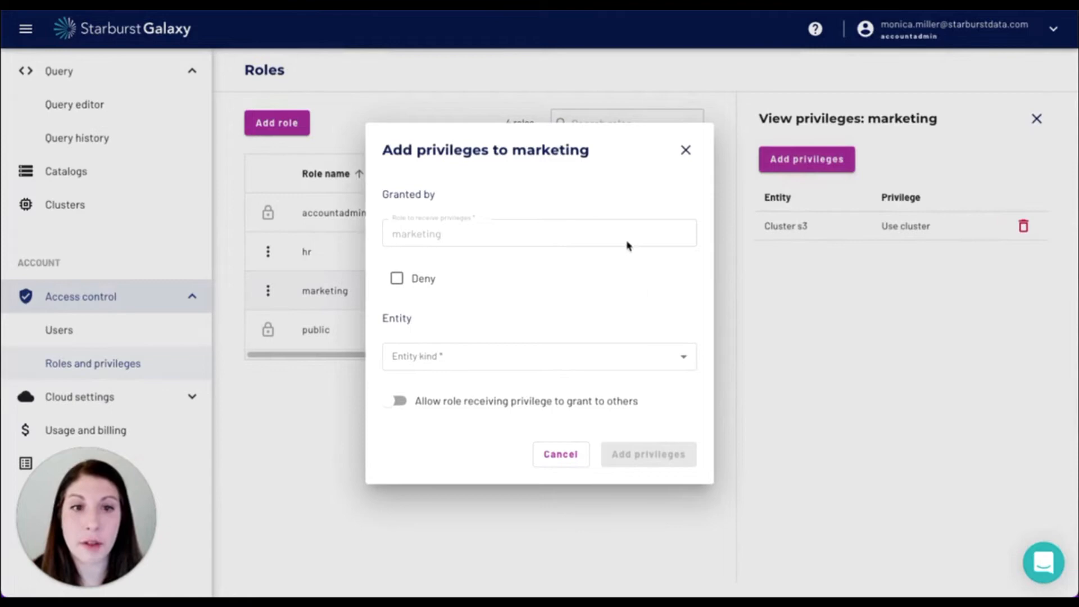
{"action": "left_click", "coordinate": [538, 357]}
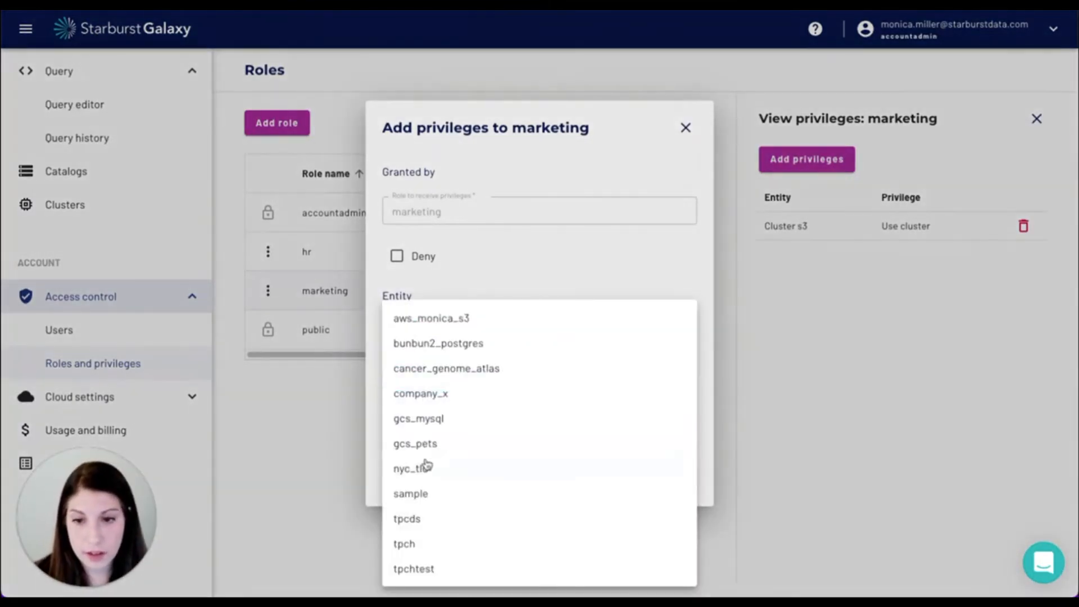
{"action": "left_click", "coordinate": [421, 394]}
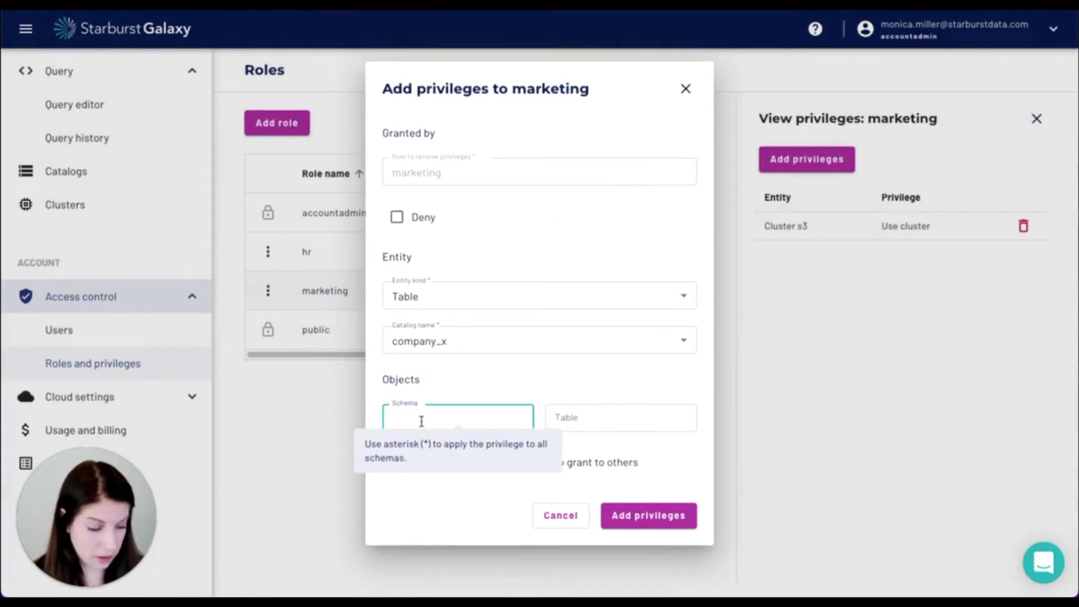
{"action": "type", "text": "*"}
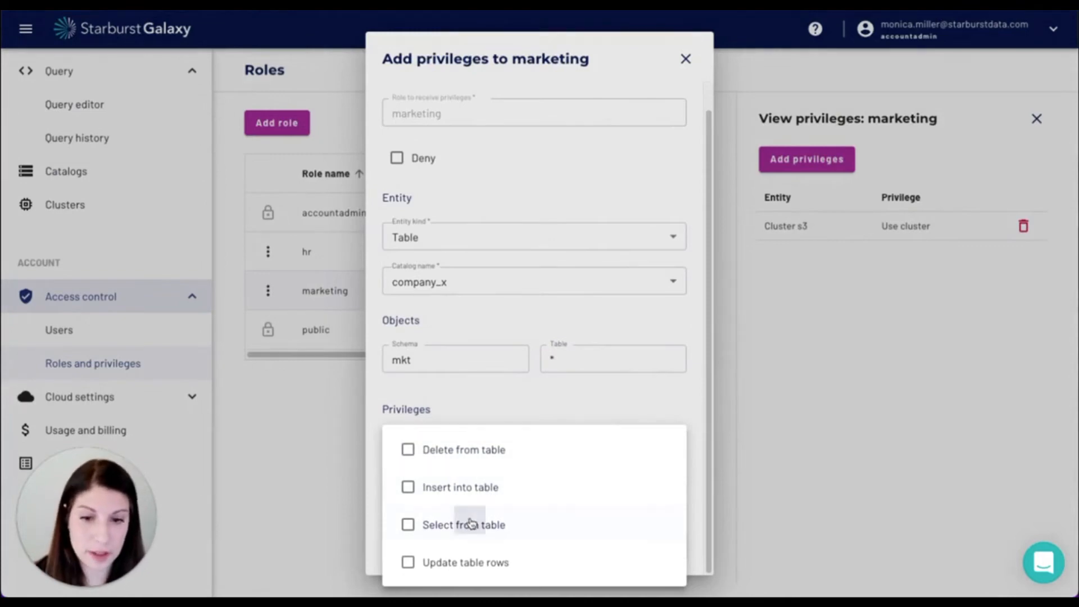
{"action": "left_click", "coordinate": [464, 525]}
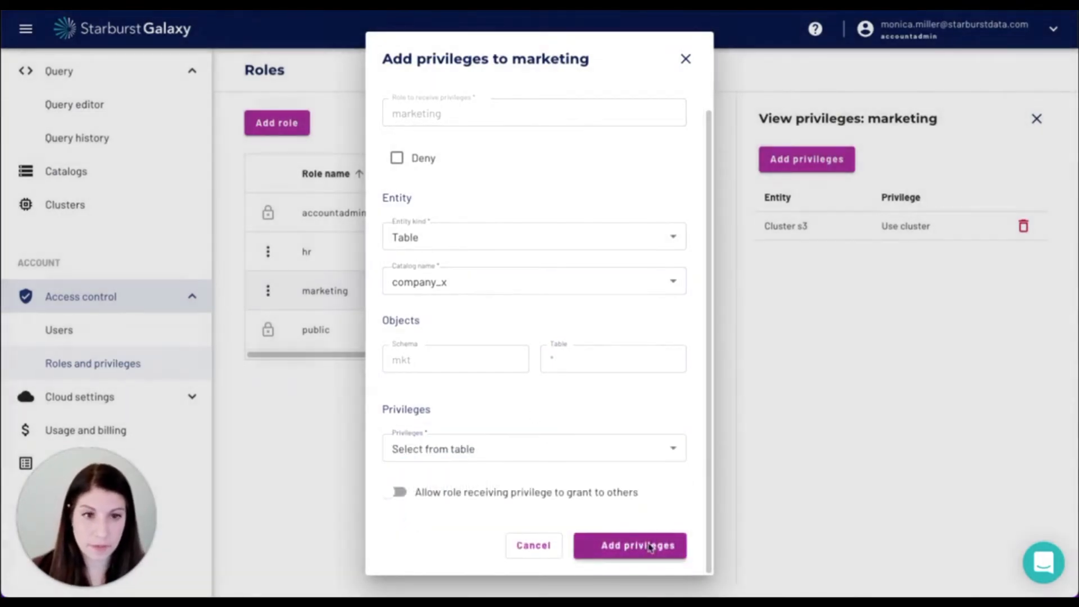
{"action": "left_click", "coordinate": [628, 545]}
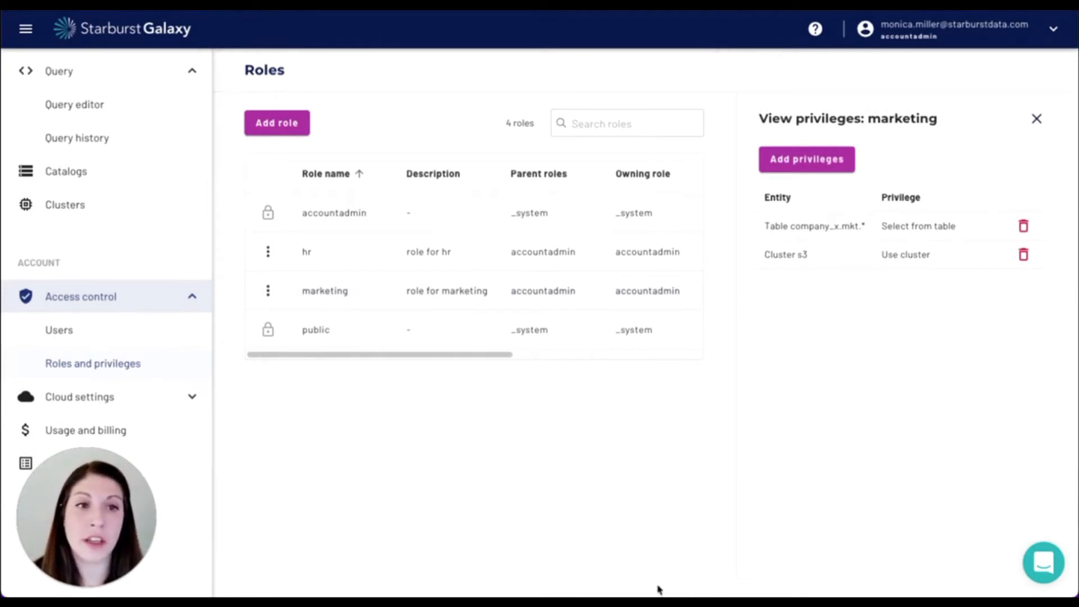
{"action": "mouse_move", "coordinate": [680, 459]}
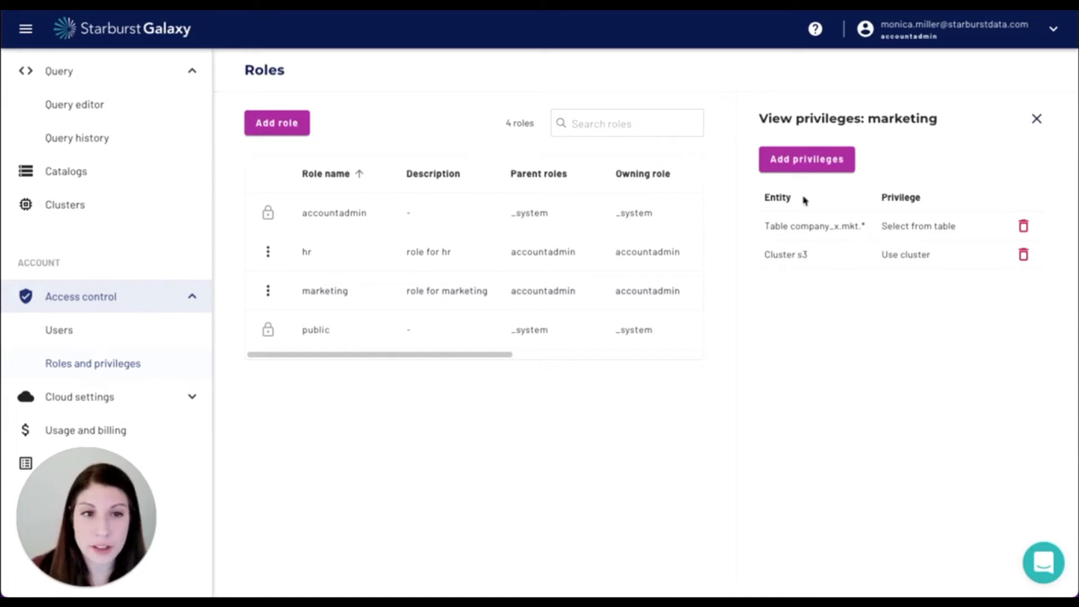
Grant marketing Select from table on company_x hr.employee_address and close its privilege list.
{"action": "left_click", "coordinate": [805, 159]}
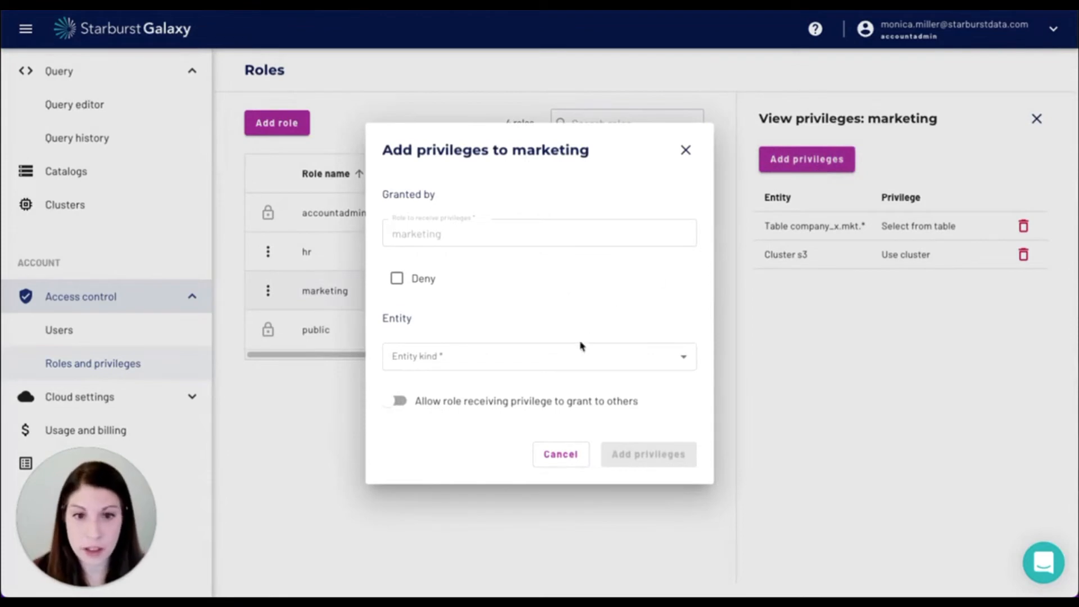
{"action": "left_click", "coordinate": [538, 356]}
{"action": "type", "text": "h"}
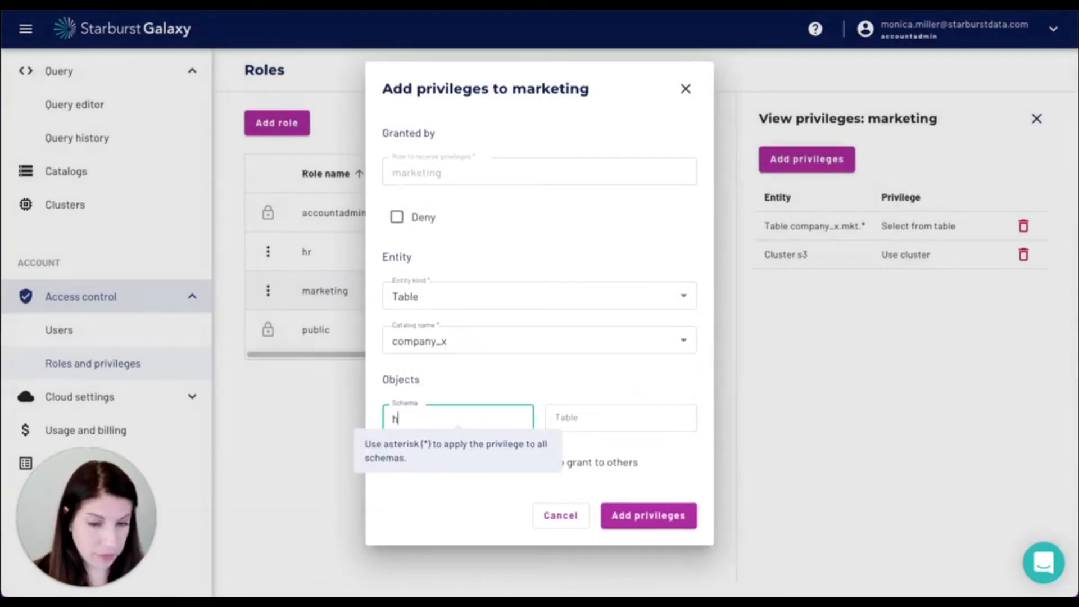
{"action": "type", "text": "employee_address"}
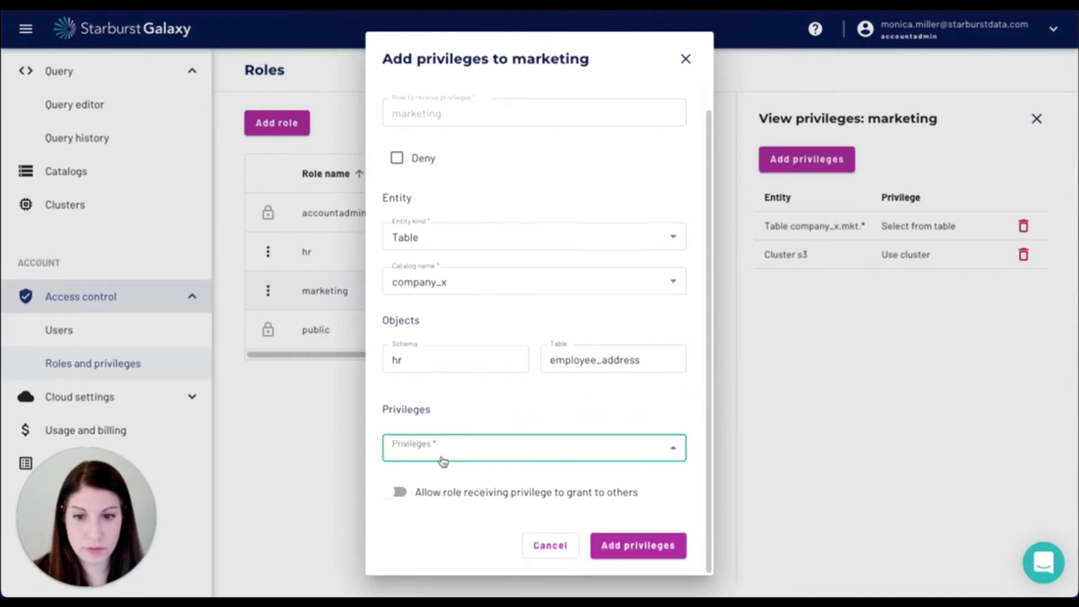
{"action": "left_click", "coordinate": [533, 449]}
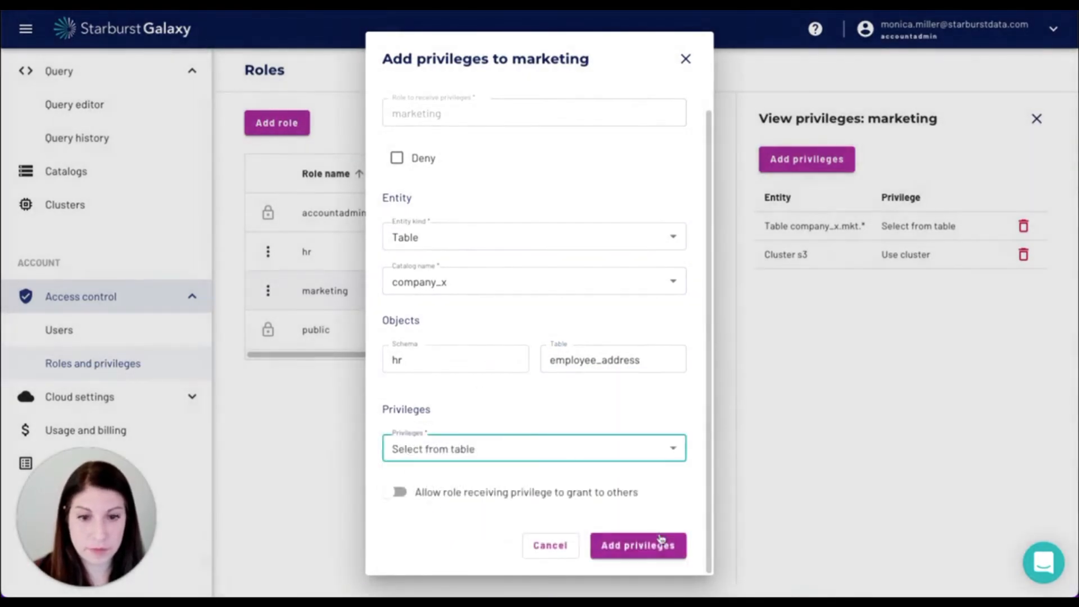
{"action": "left_click", "coordinate": [636, 545]}
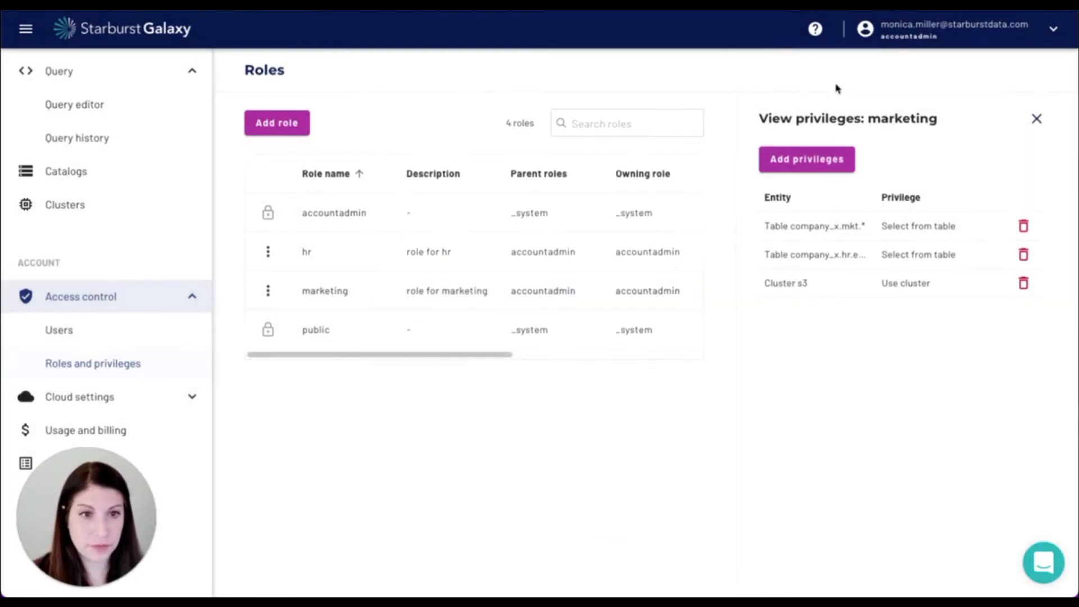
{"action": "left_click", "coordinate": [1036, 118]}
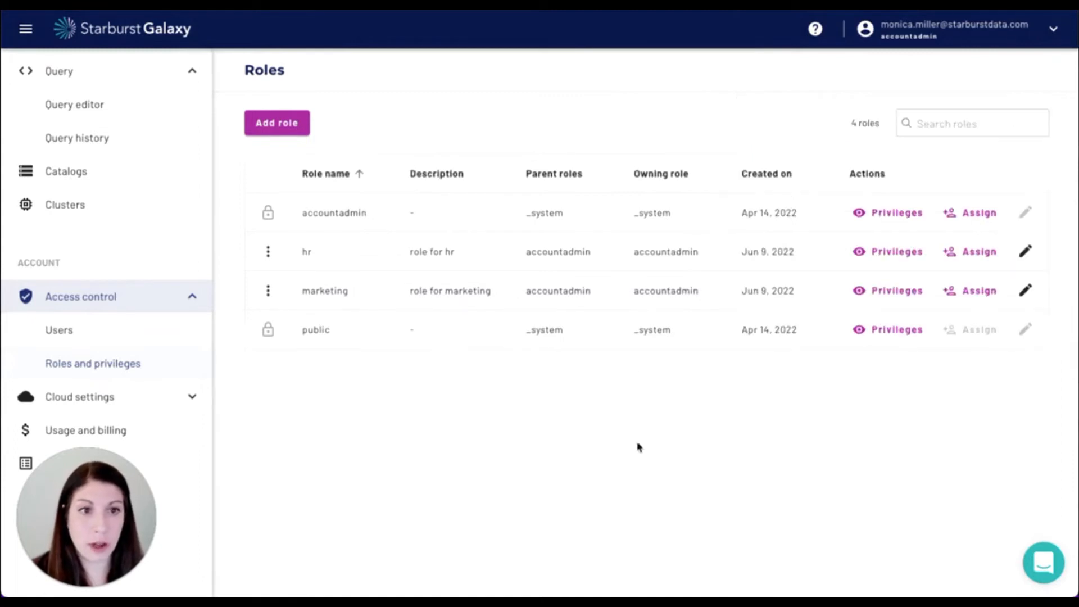
{"action": "mouse_move", "coordinate": [958, 264]}
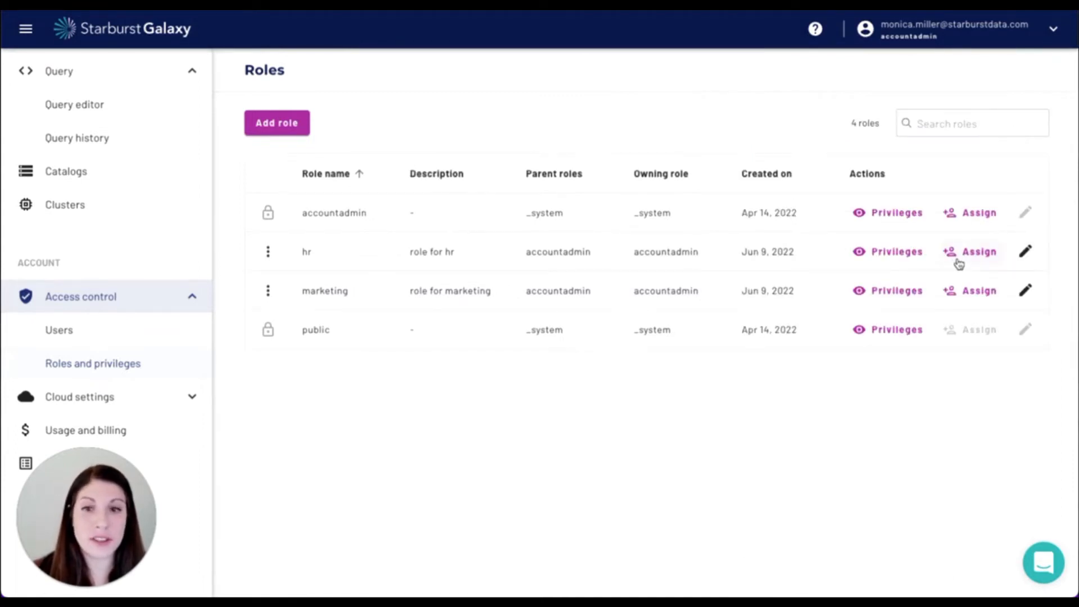
Assign the hr role to the account's user.
{"action": "left_click", "coordinate": [979, 250]}
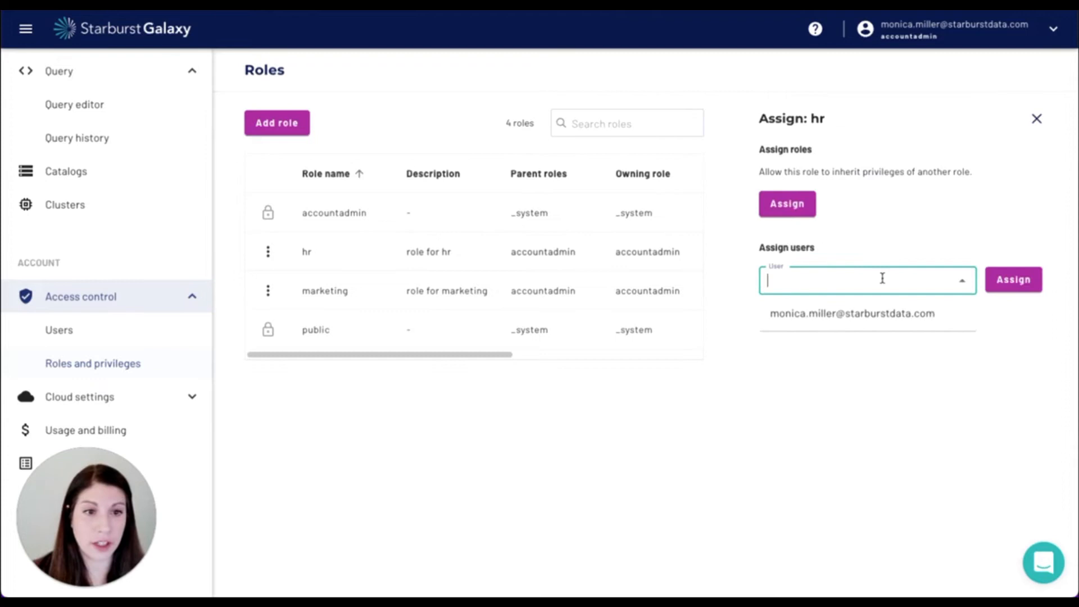
{"action": "left_click", "coordinate": [1013, 280]}
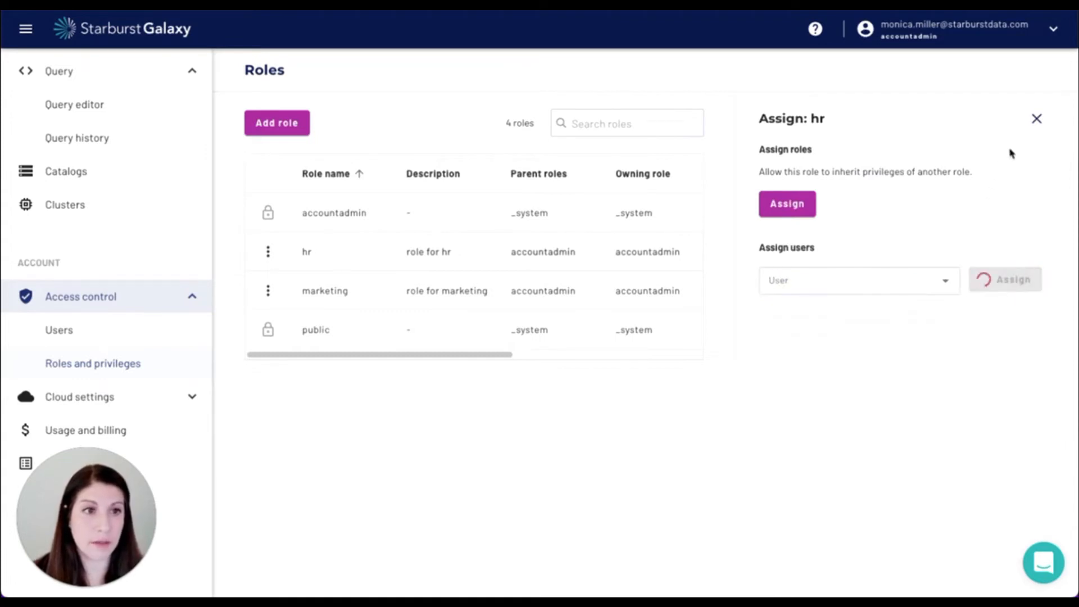
{"action": "left_click", "coordinate": [1003, 280]}
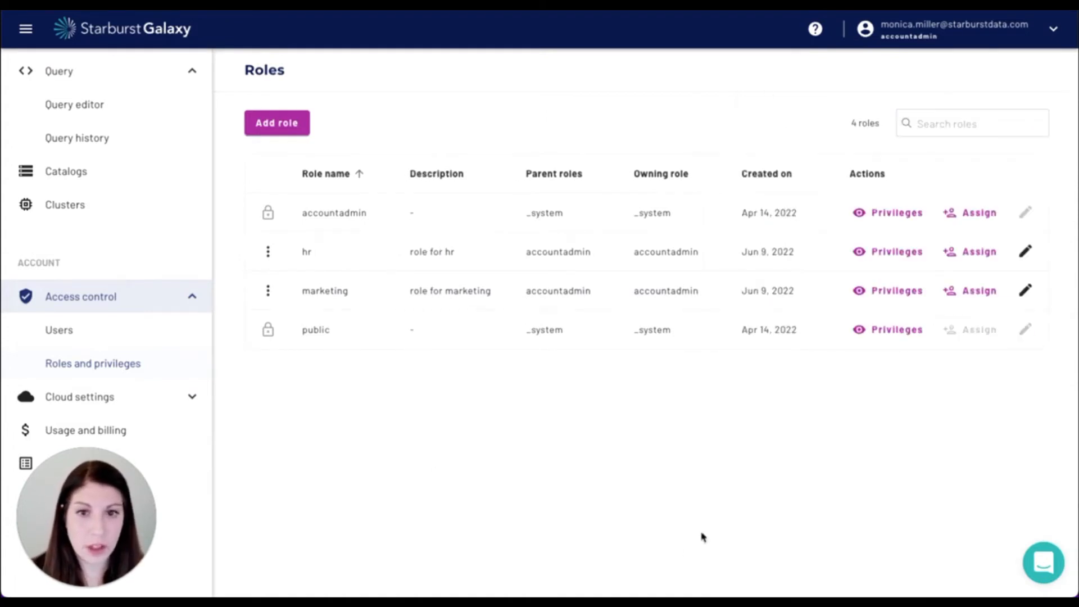
{"action": "mouse_move", "coordinate": [681, 434]}
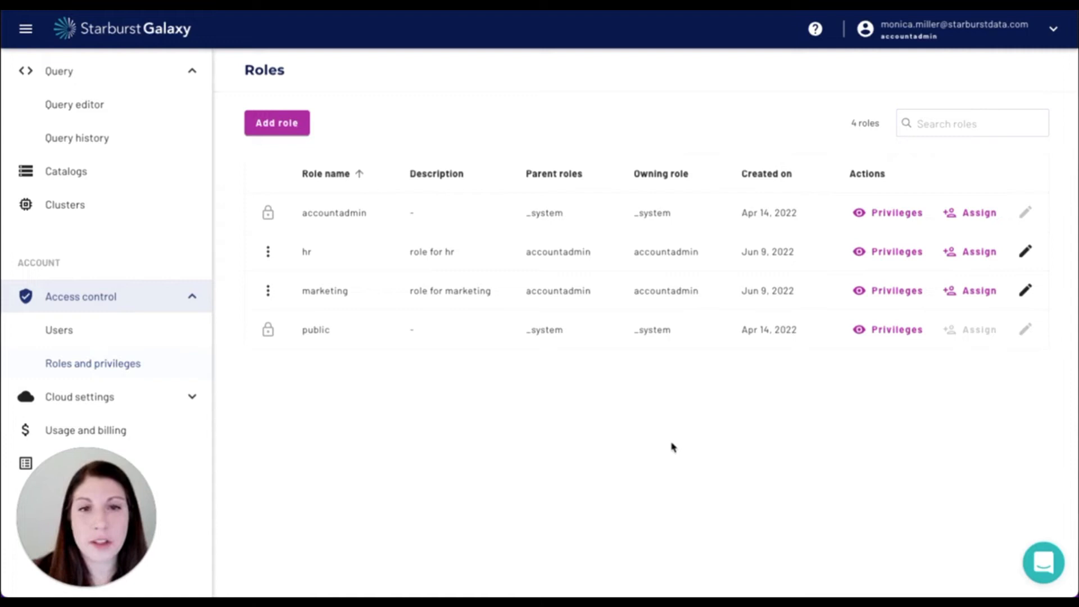
{"action": "mouse_move", "coordinate": [621, 407]}
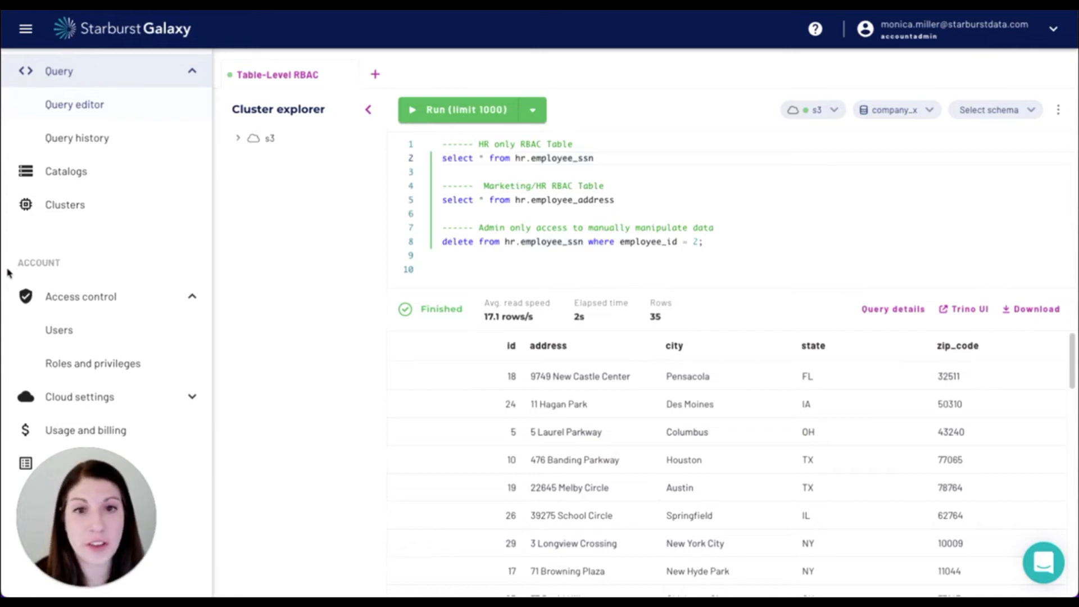
{"action": "mouse_move", "coordinate": [15, 267]}
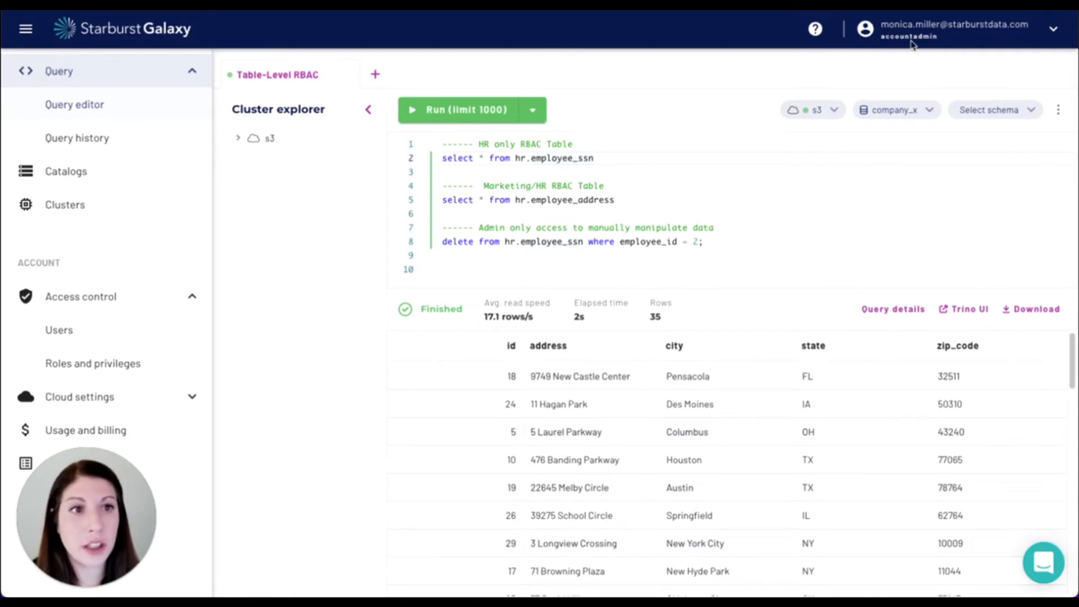
Switch the active role to hr and run the employee_ssn query.
{"action": "left_click", "coordinate": [593, 157]}
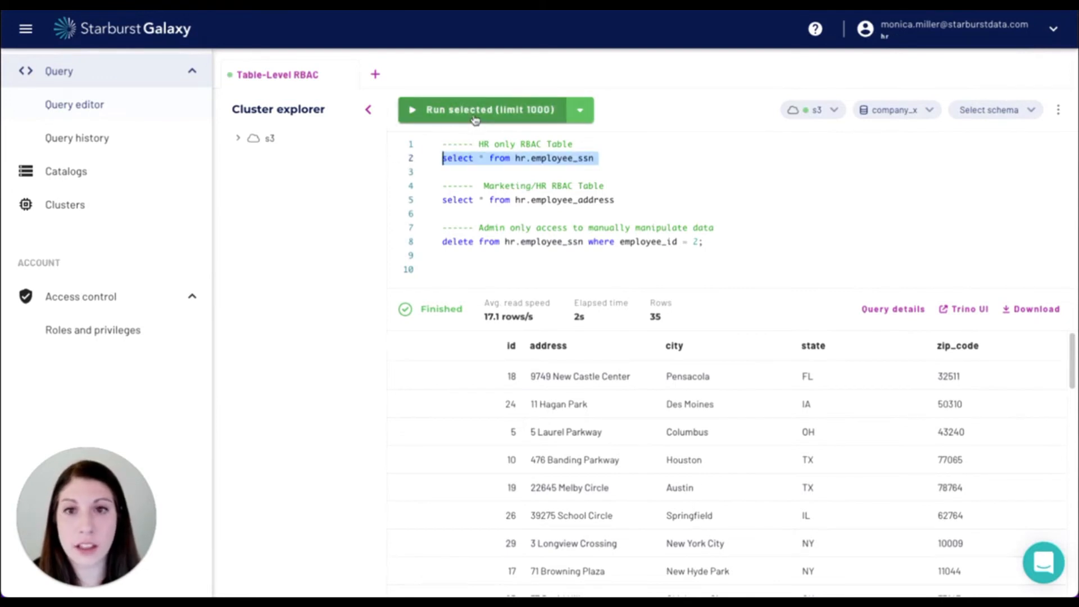
{"action": "left_click", "coordinate": [490, 109]}
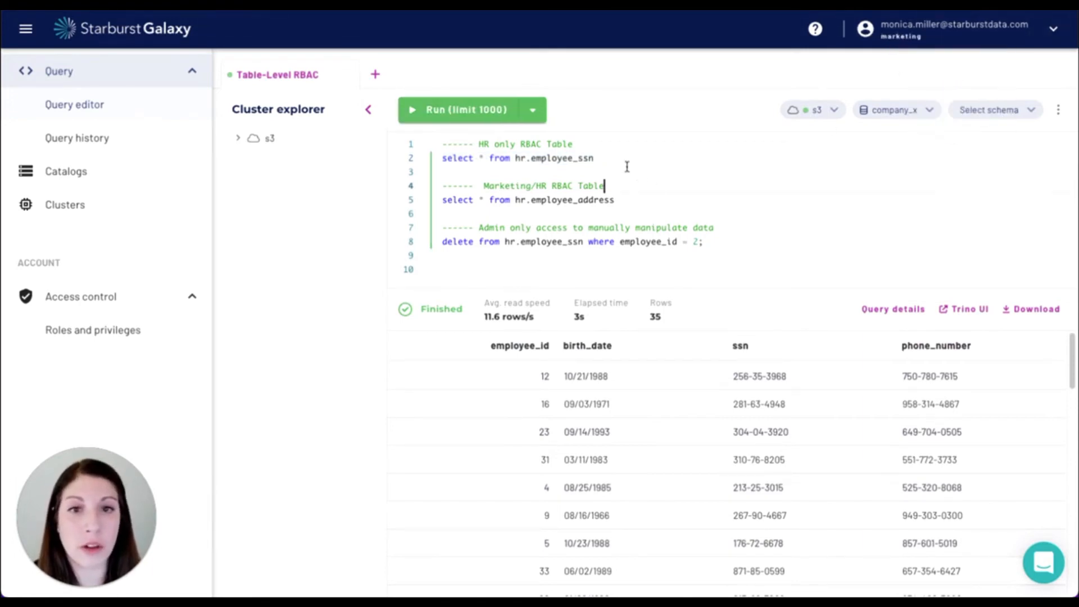
{"action": "left_click", "coordinate": [465, 109]}
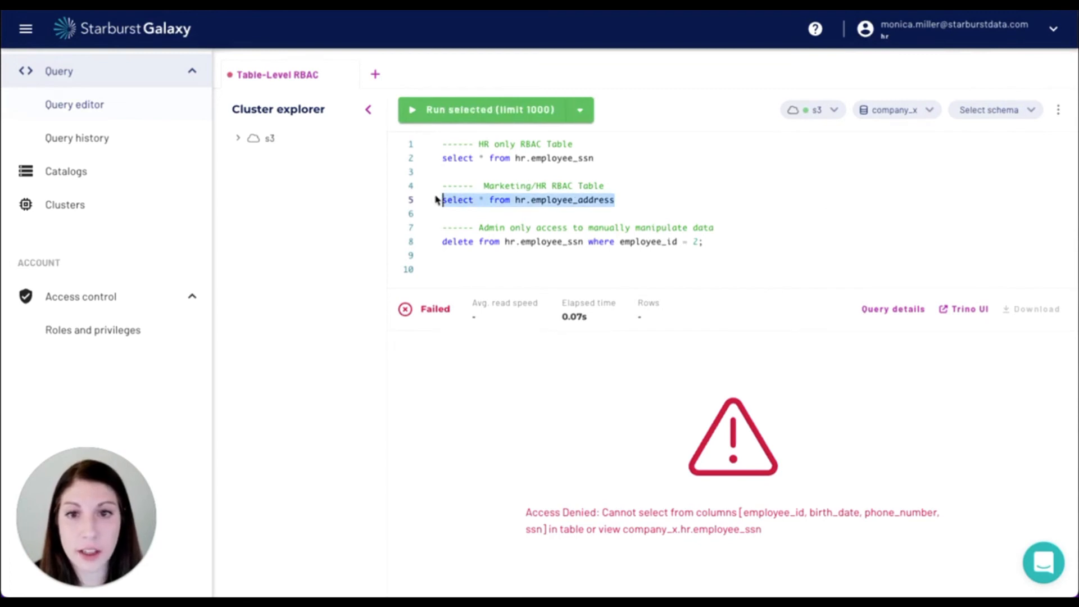
Run the employee_address query as hr, then as marketing, returning 35 address rows.
{"action": "left_click", "coordinate": [490, 109]}
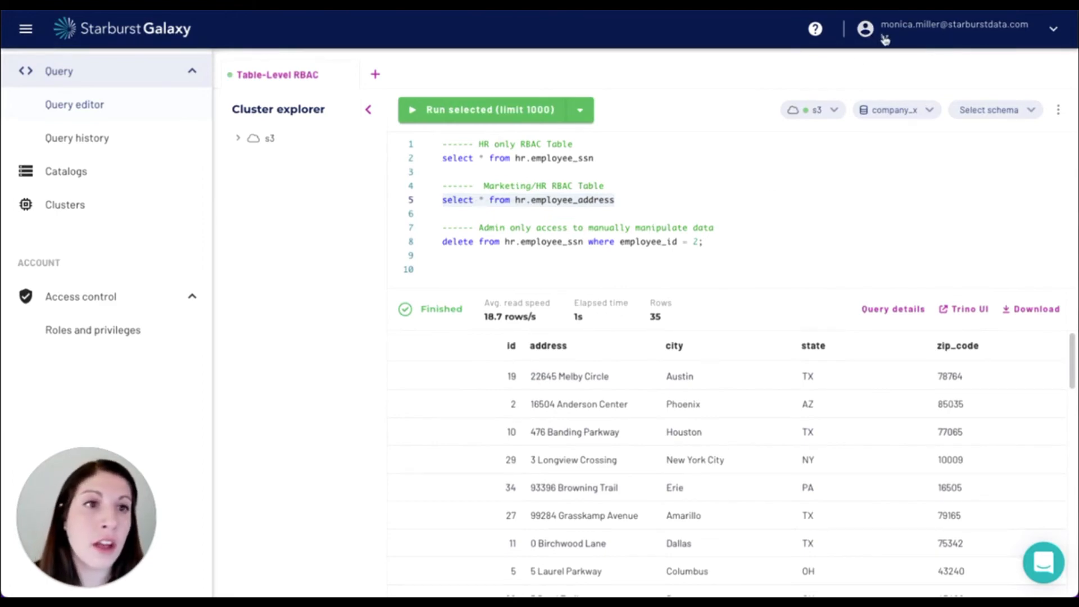
{"action": "left_click_drag", "start_coordinate": [489, 200], "coordinate": [615, 200]}
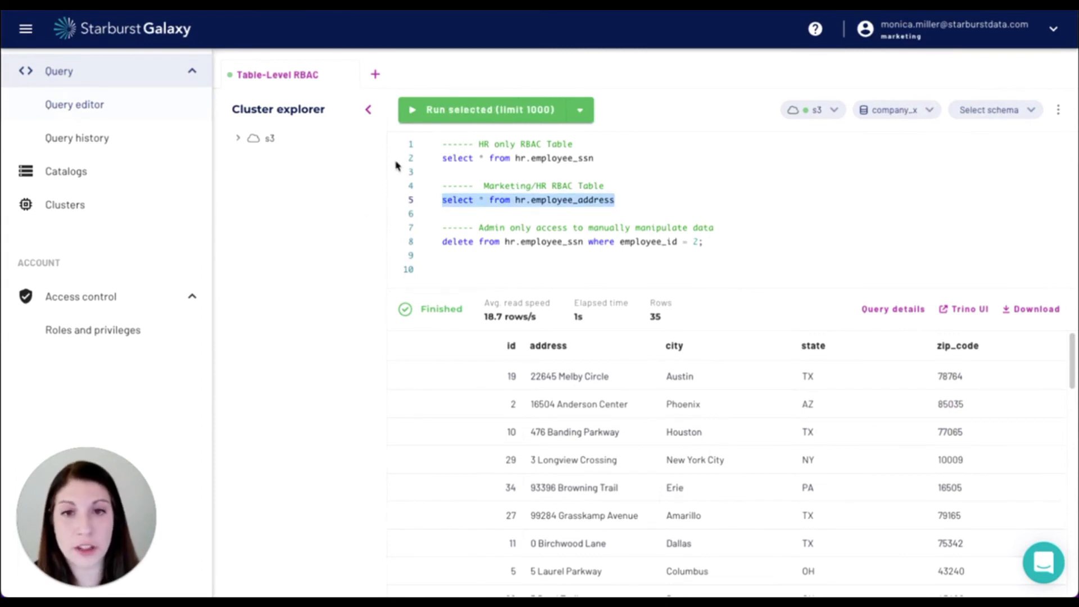
{"action": "left_click", "coordinate": [490, 109]}
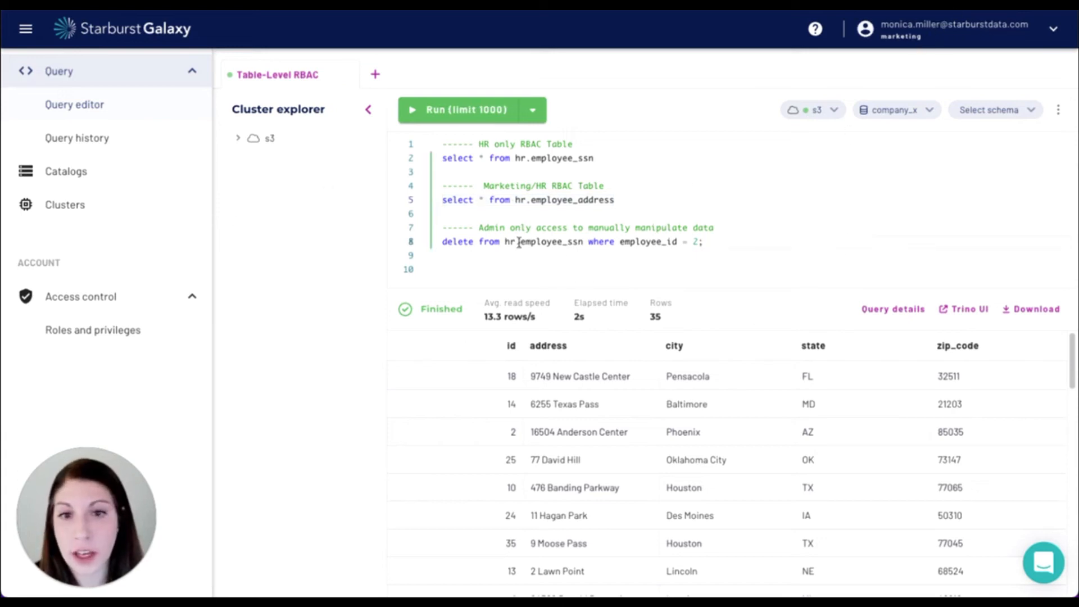
Switch the active role from the account menu and rerun the delete on hr.employee_ssn as accountadmin.
{"action": "left_click", "coordinate": [1052, 30]}
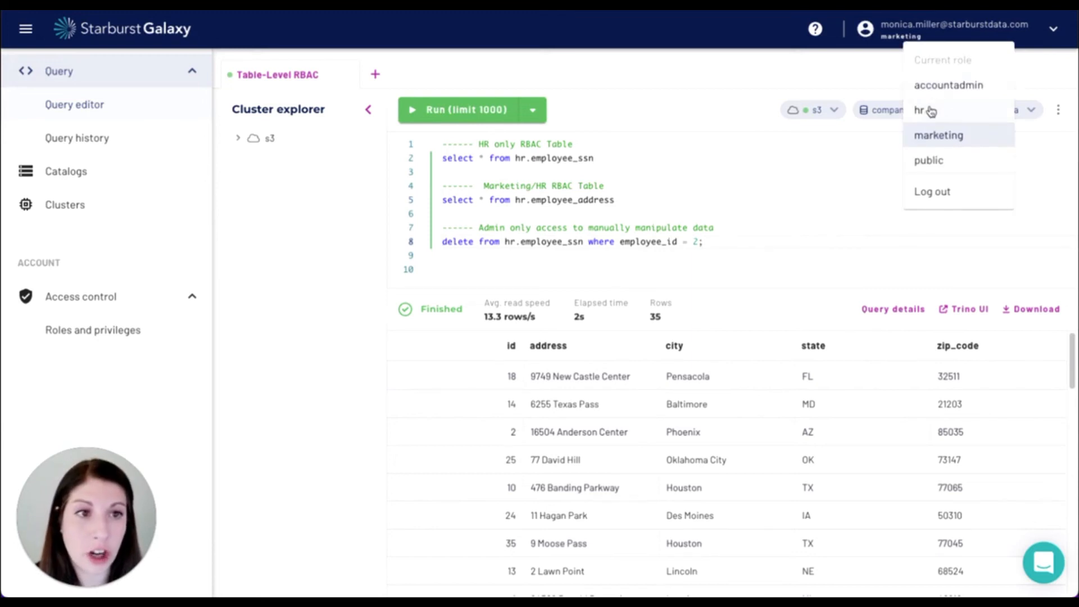
{"action": "left_click", "coordinate": [919, 110]}
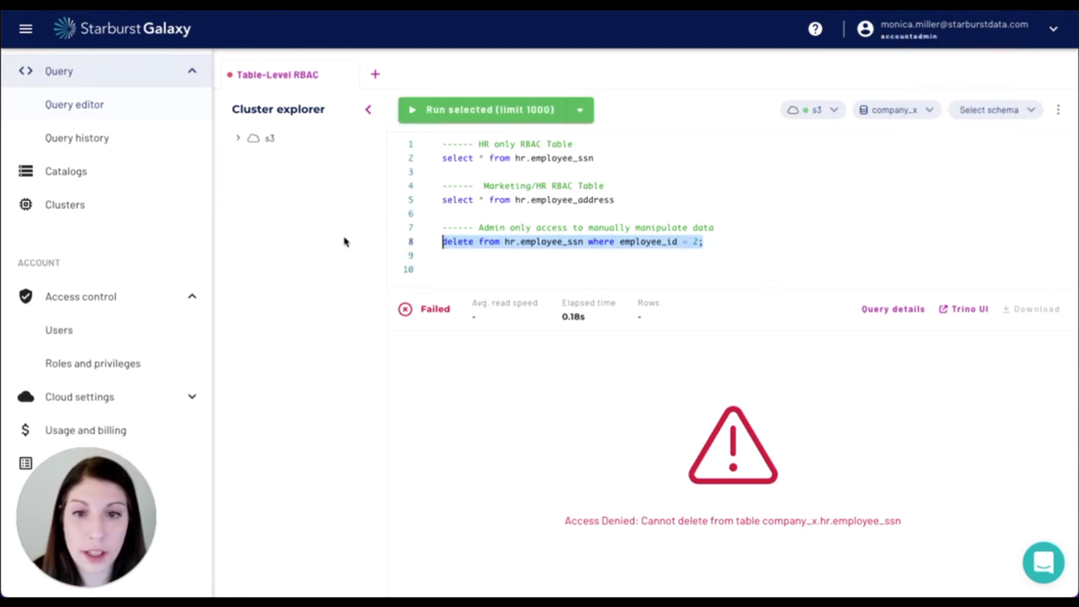
{"action": "left_click", "coordinate": [490, 109]}
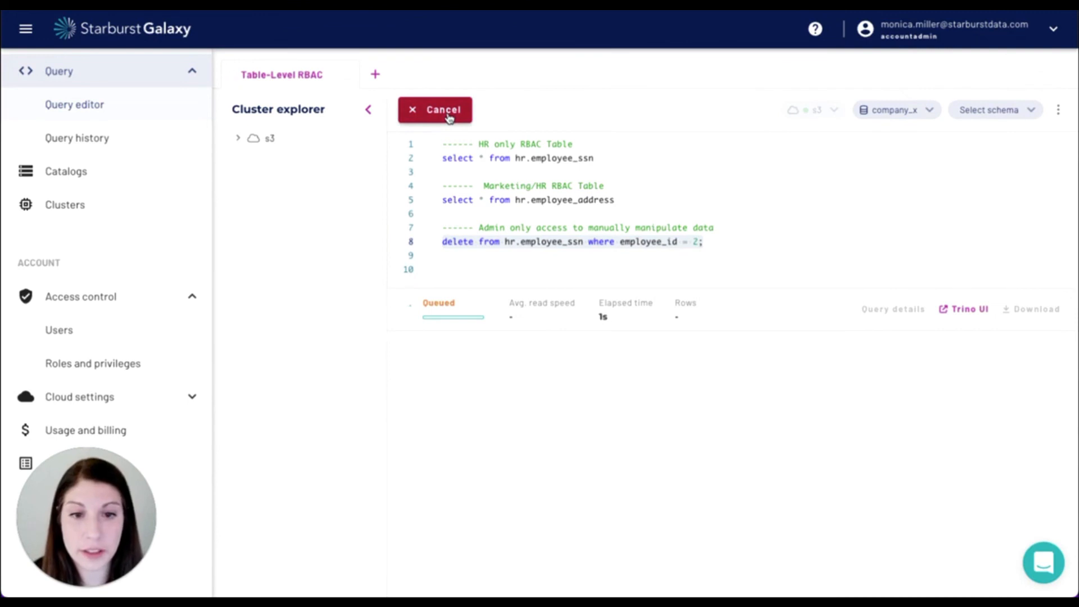